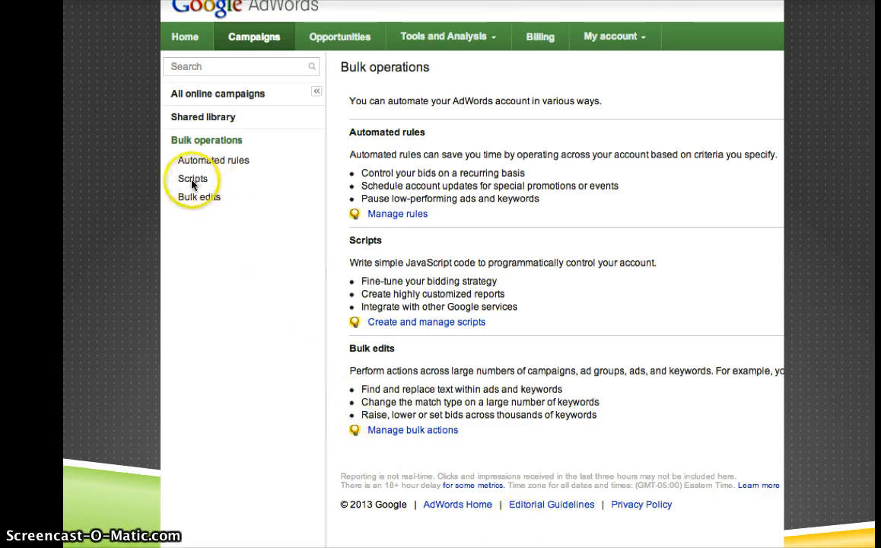
pyautogui.moveTo(222, 223)
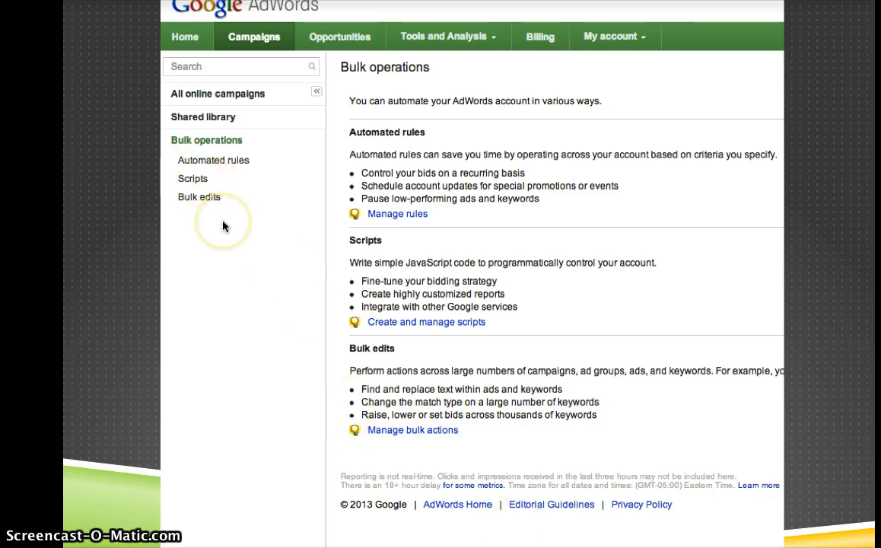
# Go to the Scripts page under Bulk operations
pyautogui.click(192, 178)
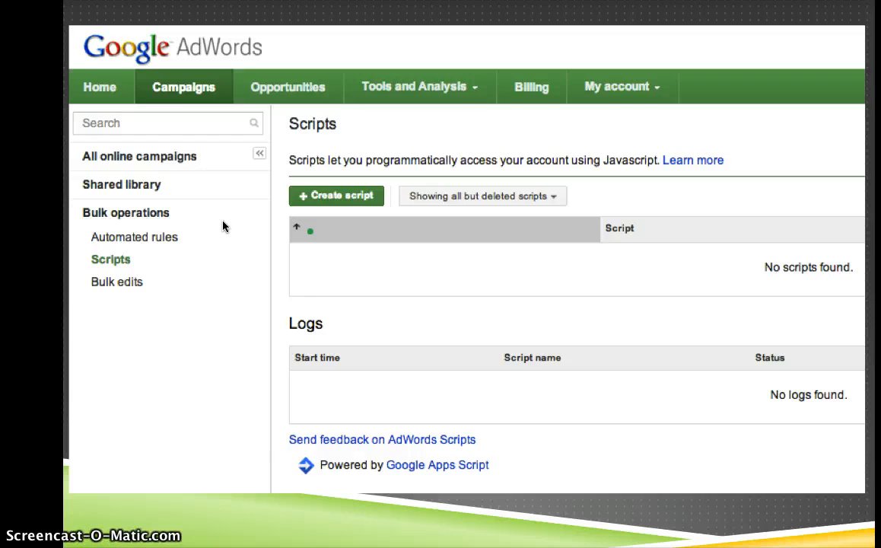
pyautogui.moveTo(381, 213)
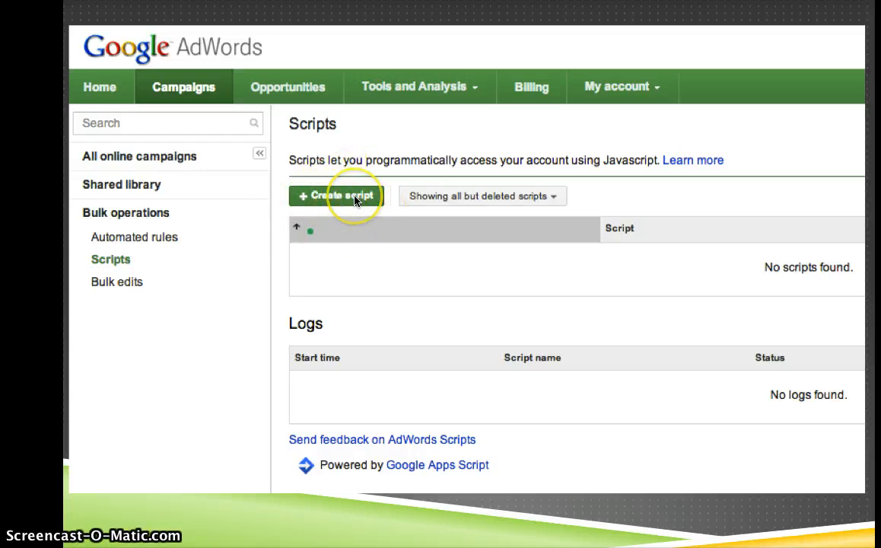
# Start a new script to hold the PPC Hero Ad Report code
pyautogui.click(336, 195)
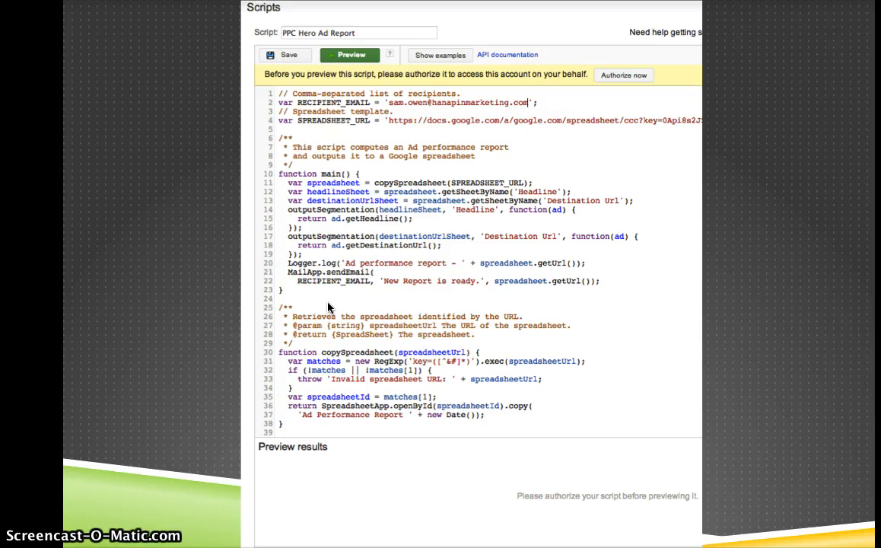
# Grant the PPC Hero Ad Report script access to the AdWords account
pyautogui.click(624, 75)
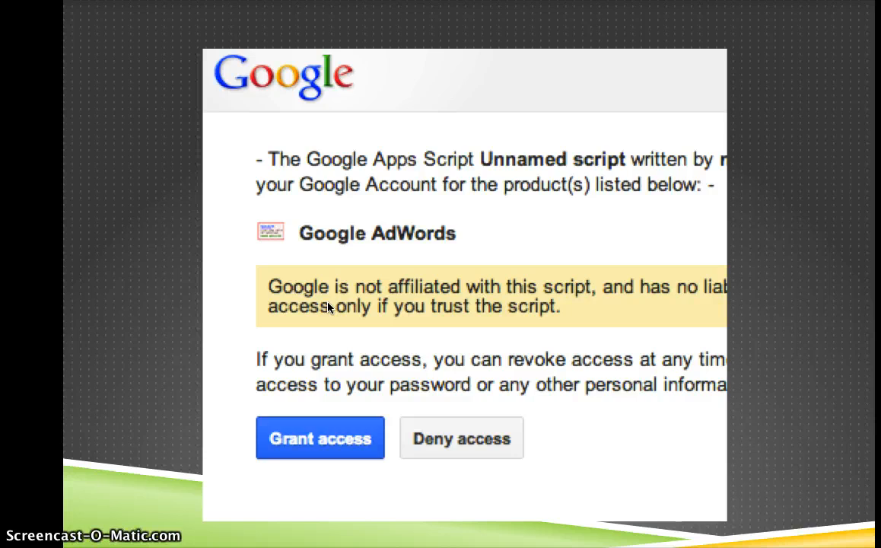
pyautogui.click(319, 439)
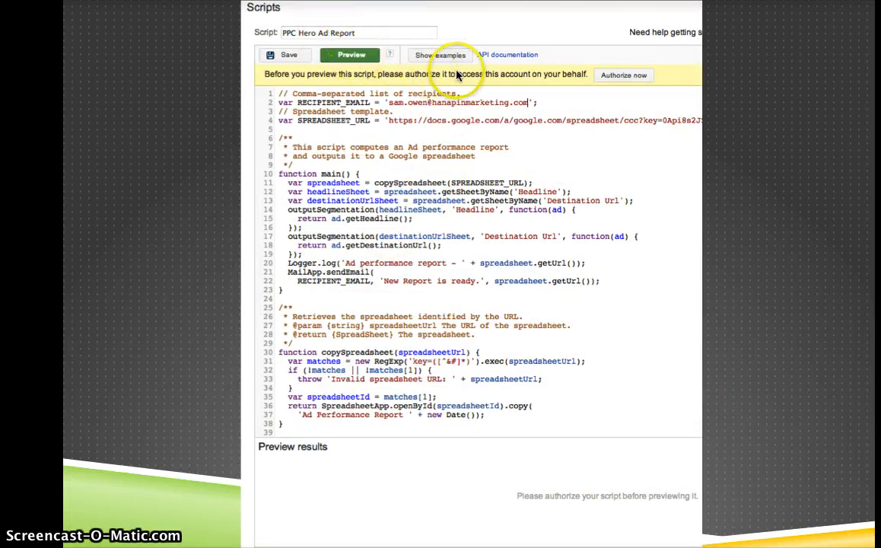
pyautogui.moveTo(600, 36)
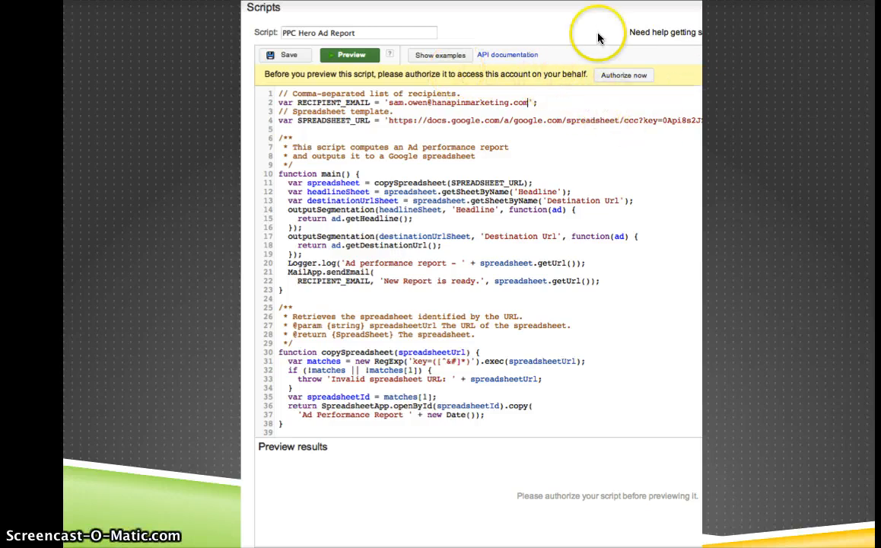
pyautogui.moveTo(575, 68)
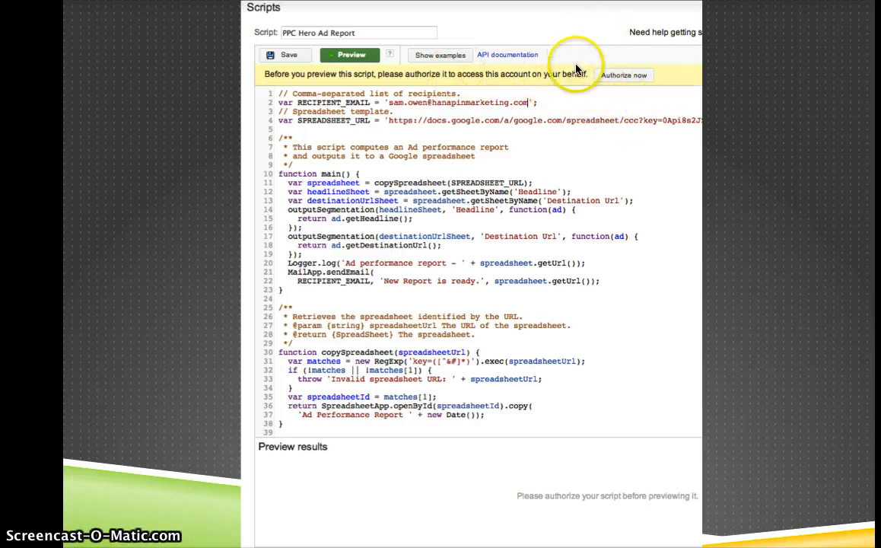
pyautogui.moveTo(623, 91)
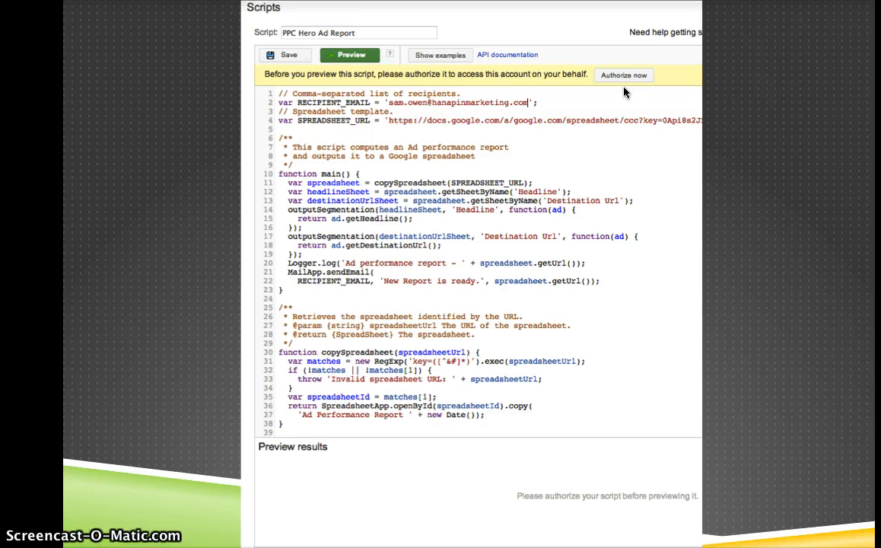
pyautogui.click(623, 75)
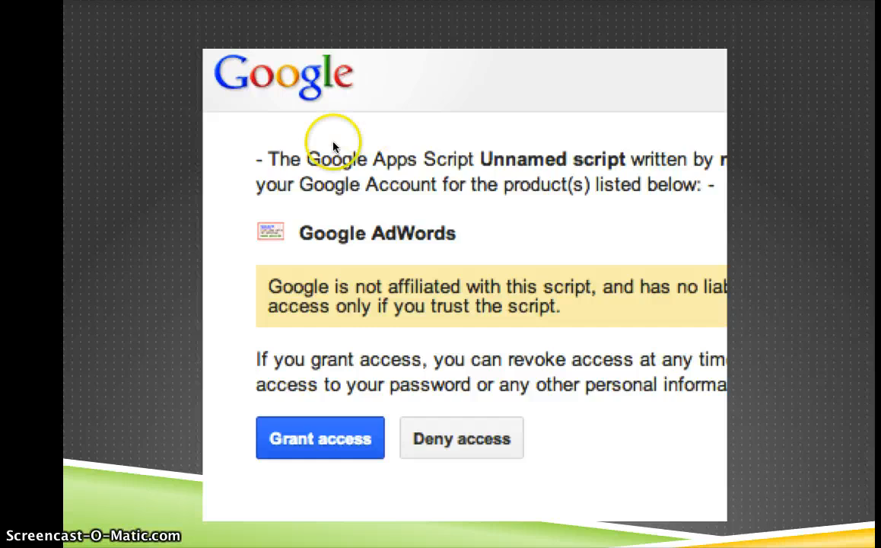
pyautogui.click(320, 438)
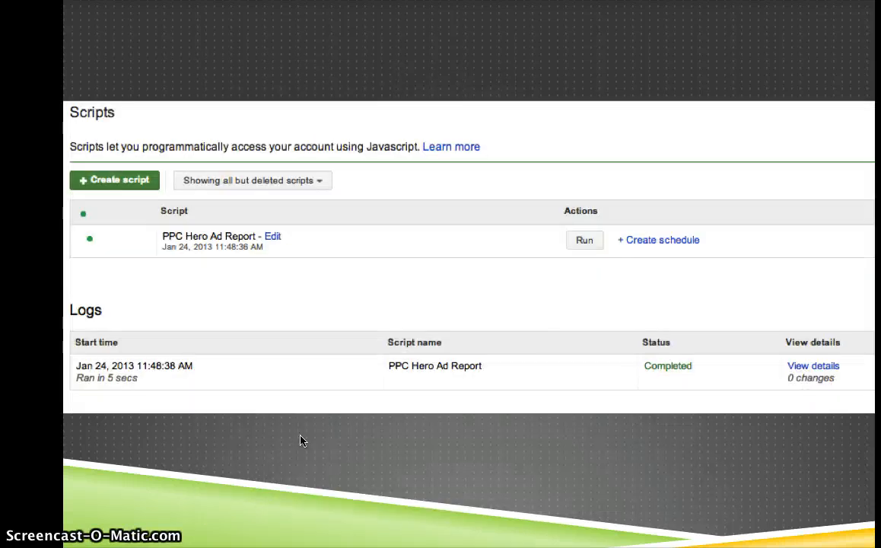
pyautogui.moveTo(546, 352)
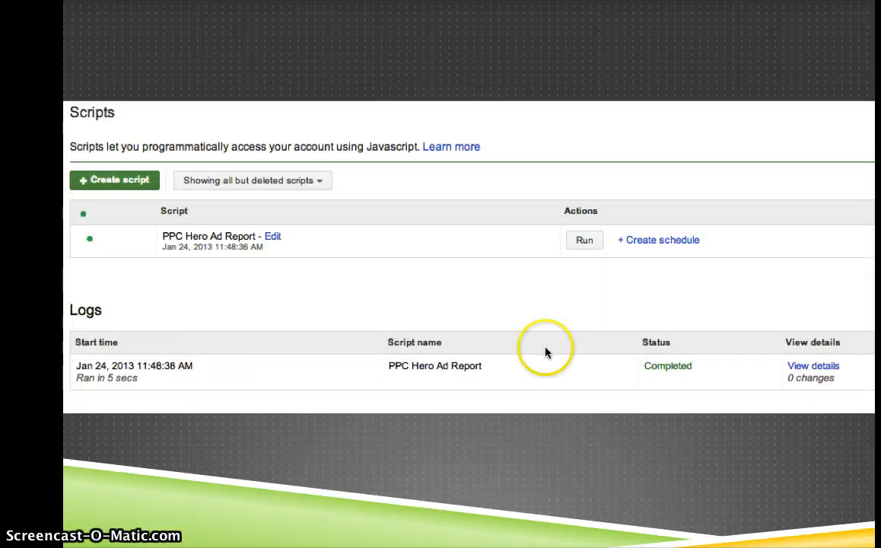
pyautogui.moveTo(603, 312)
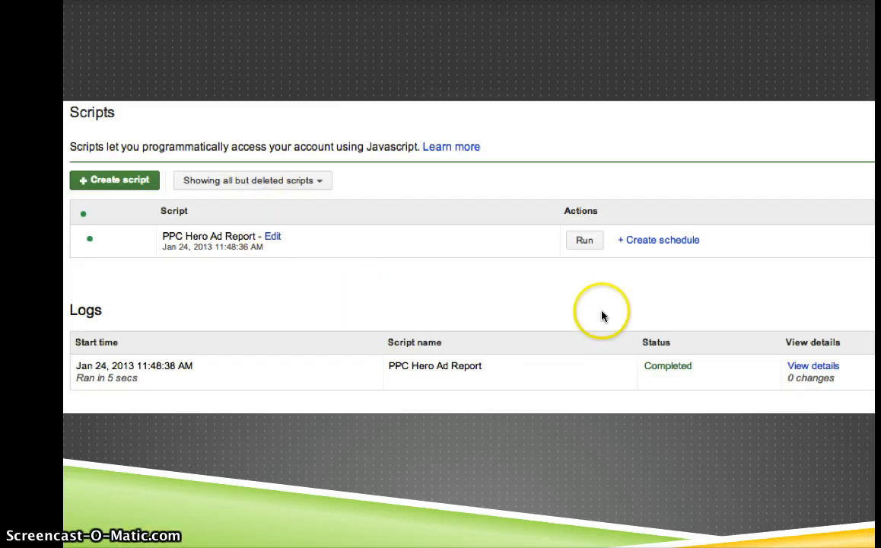
pyautogui.moveTo(53, 335)
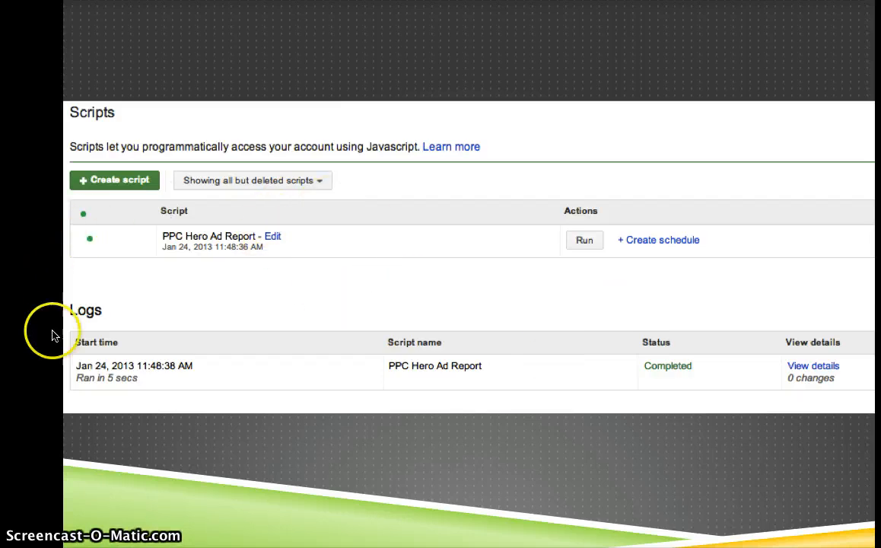
pyautogui.moveTo(469, 389)
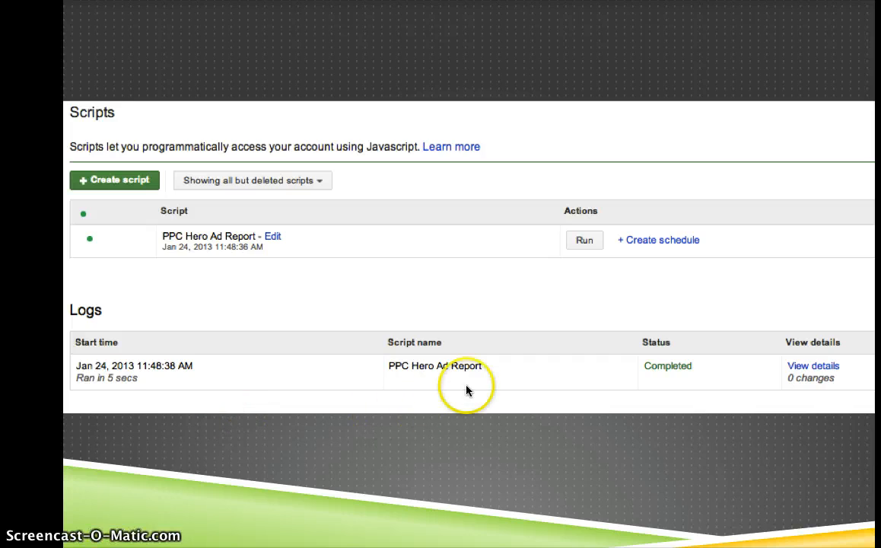
pyautogui.moveTo(707, 383)
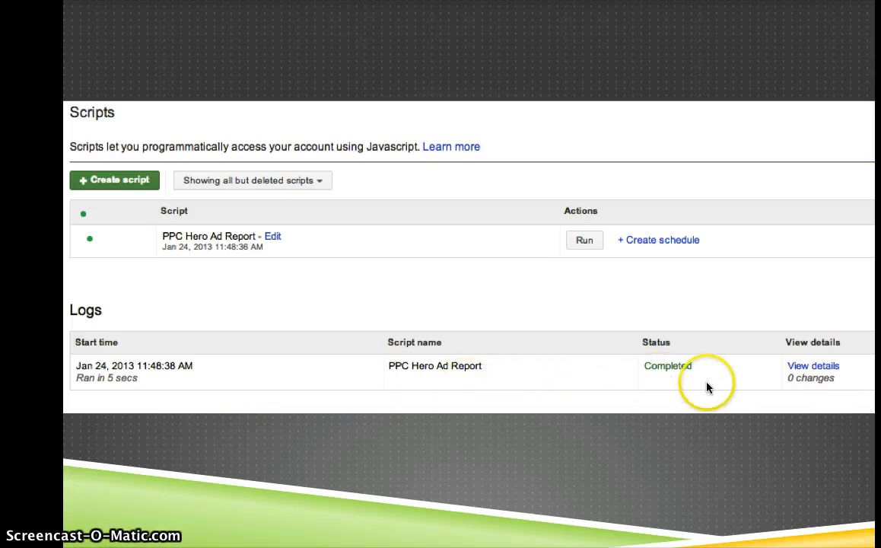
pyautogui.moveTo(131, 363)
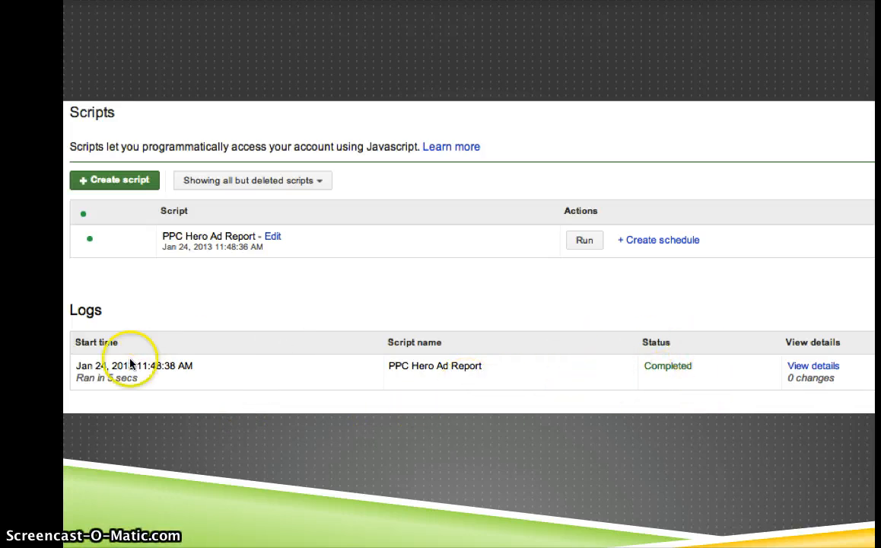
pyautogui.moveTo(203, 380)
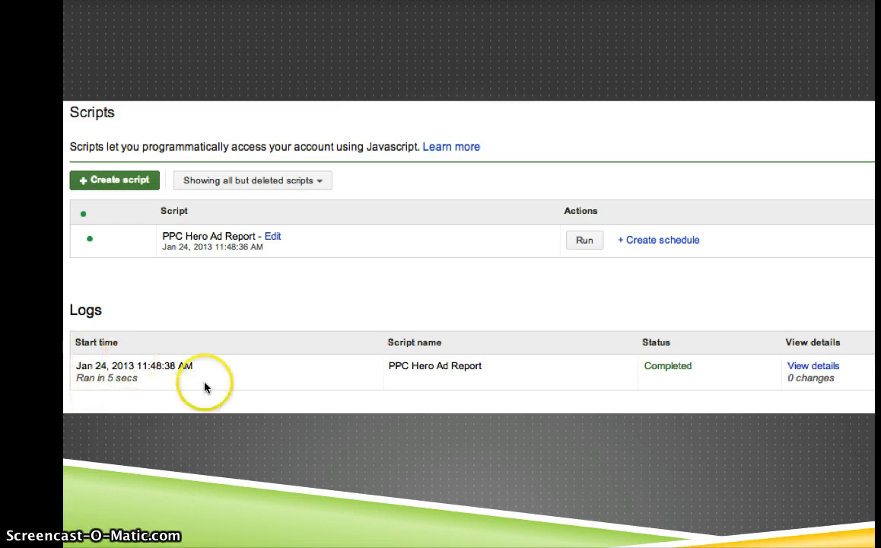
pyautogui.moveTo(201, 292)
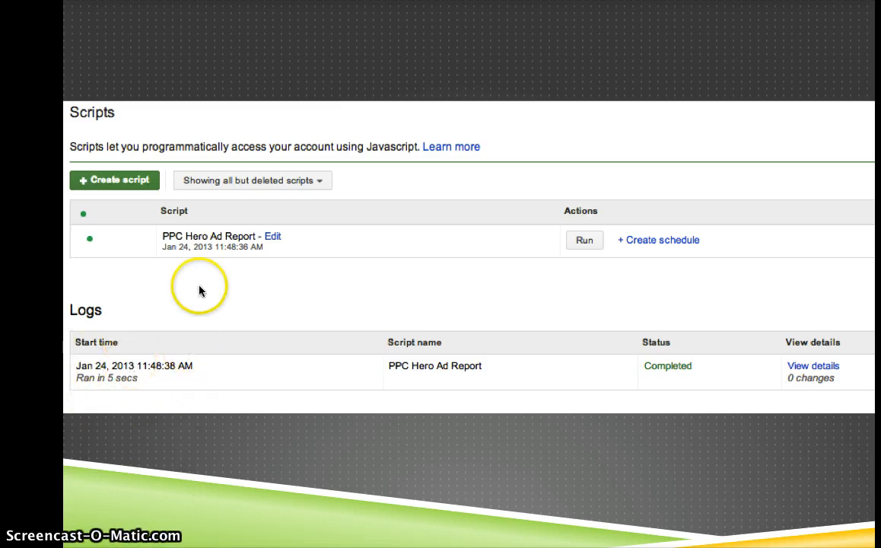
pyautogui.moveTo(663, 252)
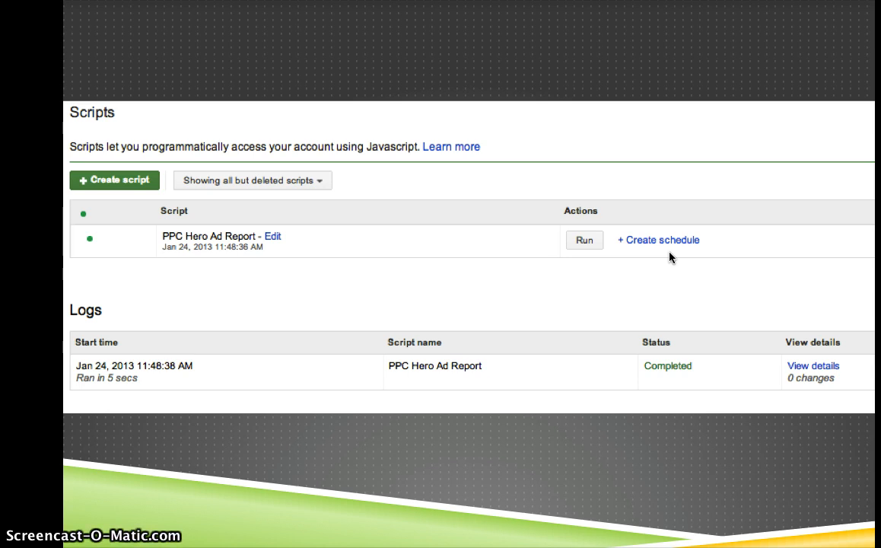
pyautogui.moveTo(532, 345)
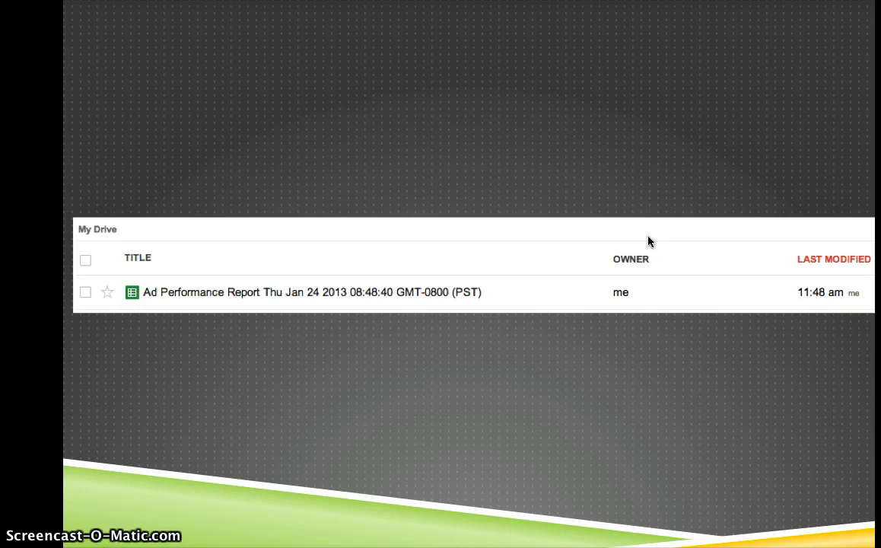
# View the Ad Performance Report spreadsheet before moving to the keyword report tutorial
pyautogui.doubleClick(312, 292)
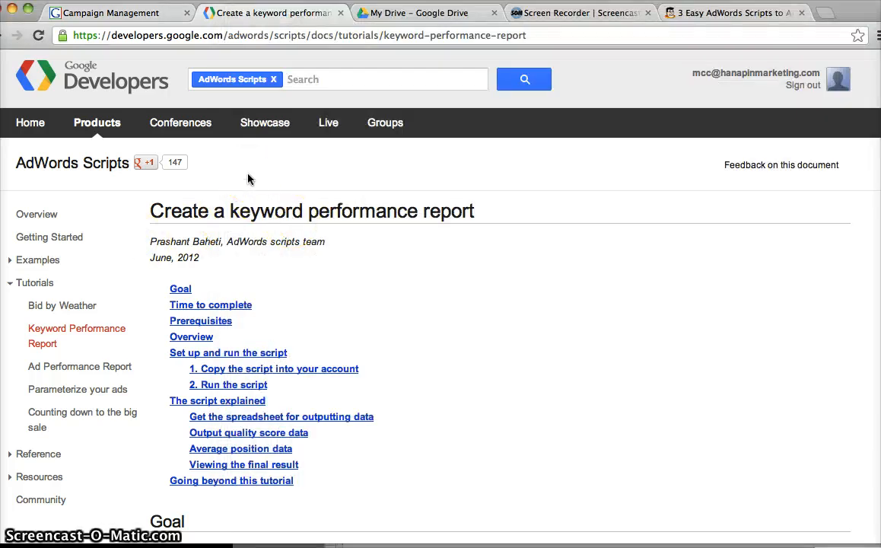
pyautogui.moveTo(104, 337)
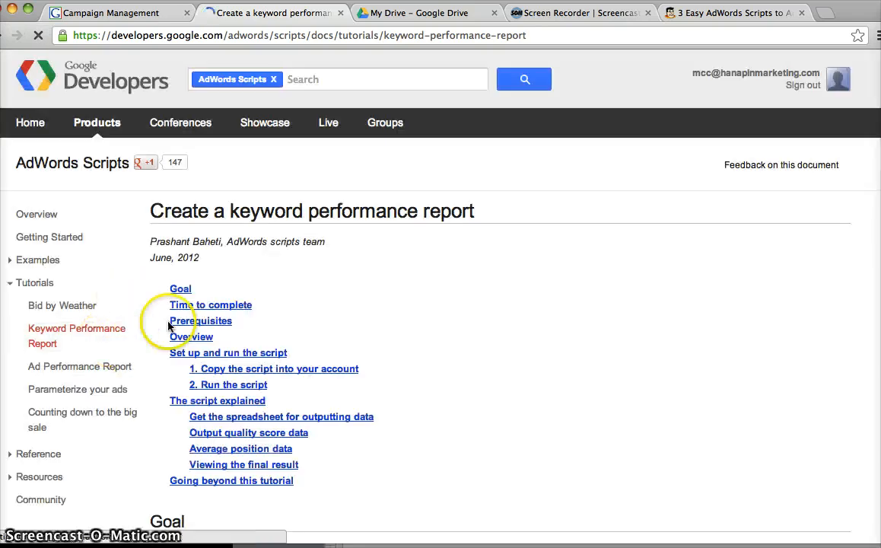
# Scroll to the 'Copy the script into your account' code block and select it
pyautogui.scroll(-3)
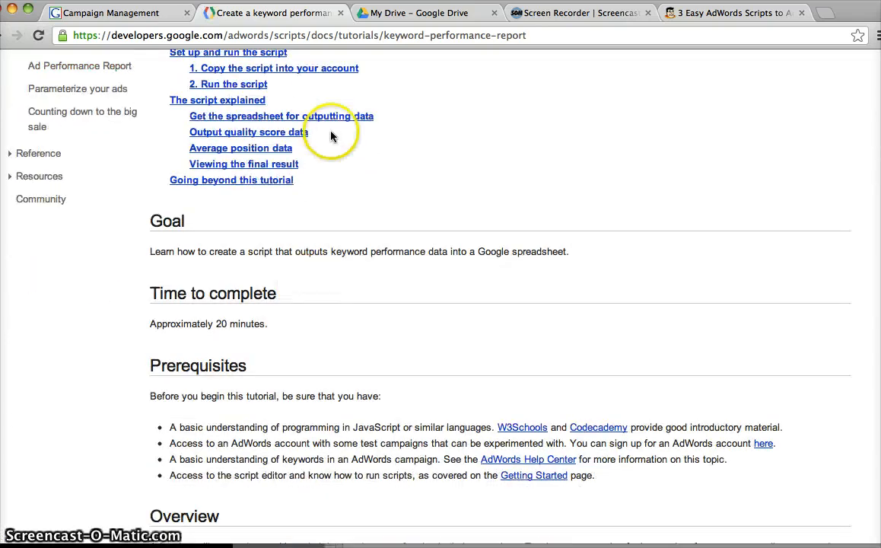
pyautogui.scroll(-3)
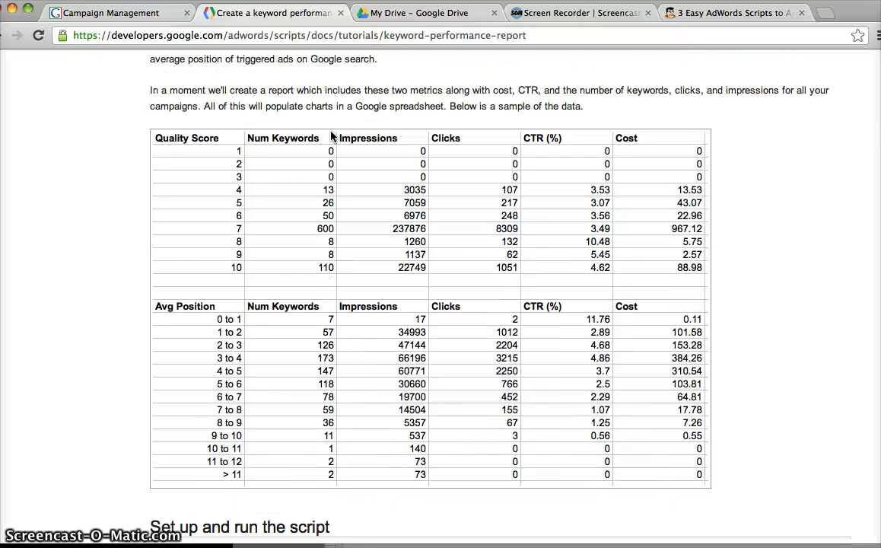
pyautogui.scroll(-3)
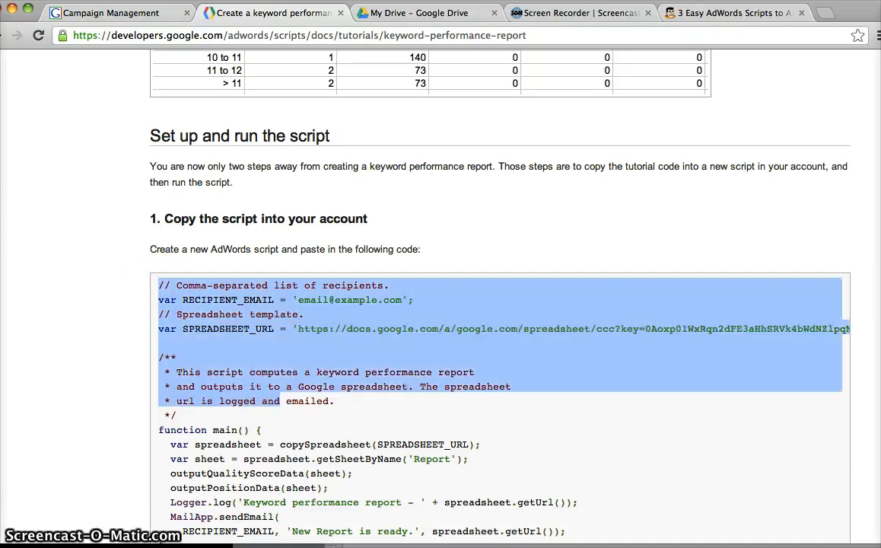
pyautogui.scroll(-3)
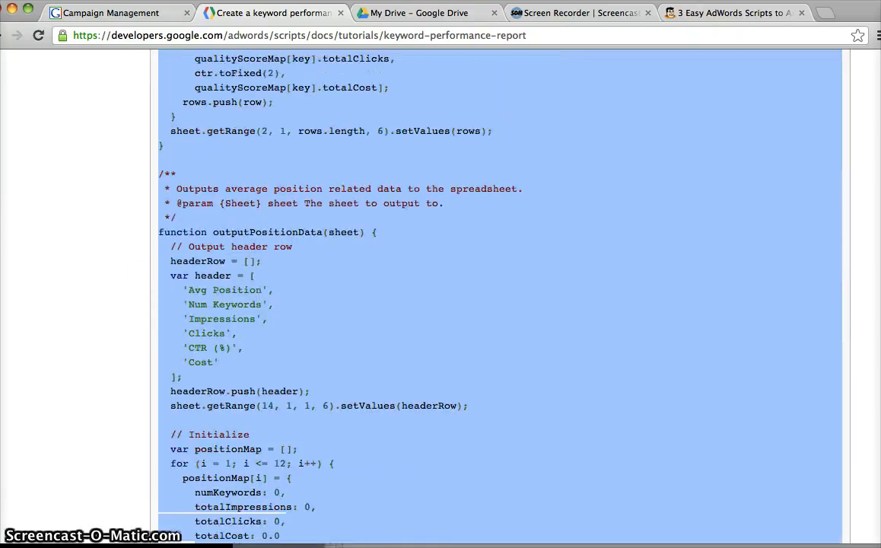
pyautogui.scroll(-3)
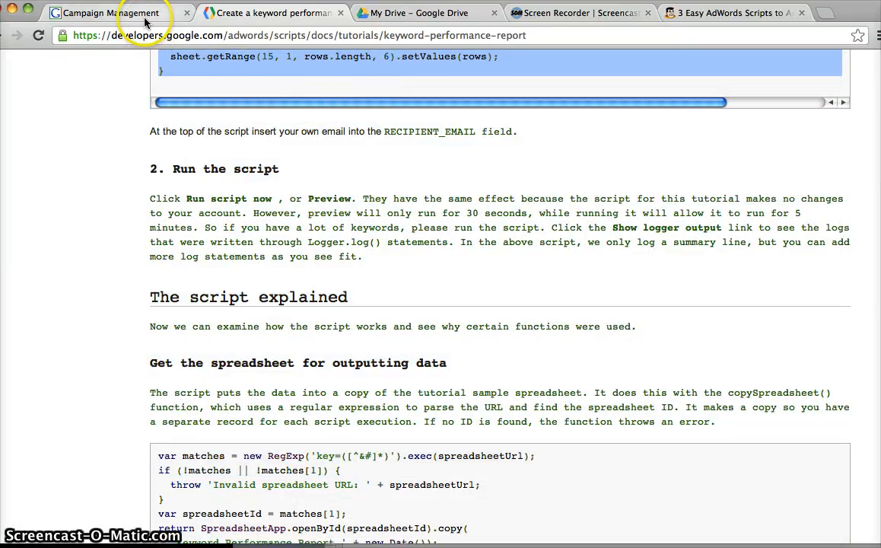
# Return to AdWords Scripts and start a new script for the keyword report code
pyautogui.click(113, 13)
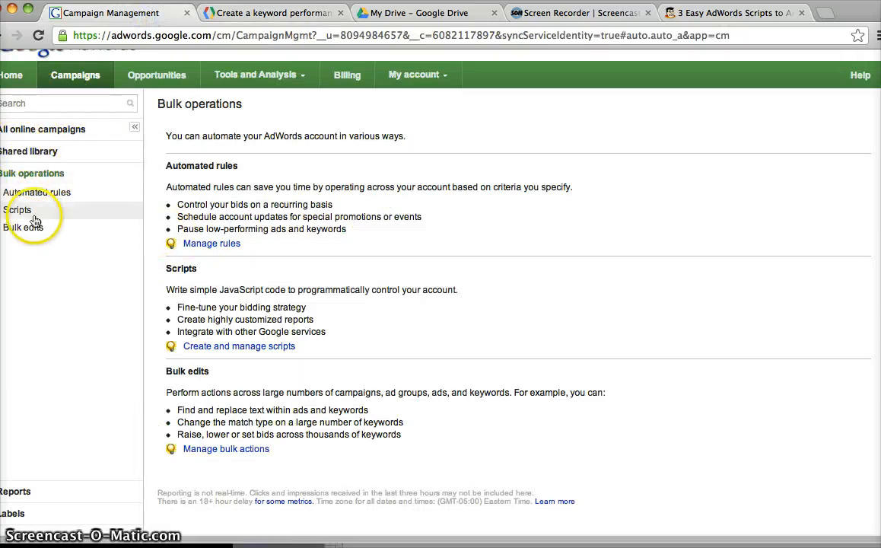
pyautogui.click(18, 210)
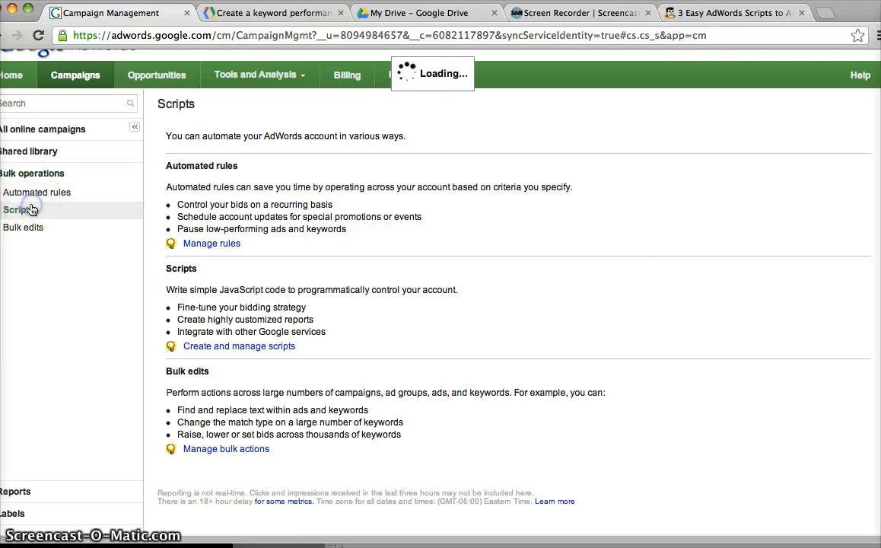
pyautogui.click(18, 210)
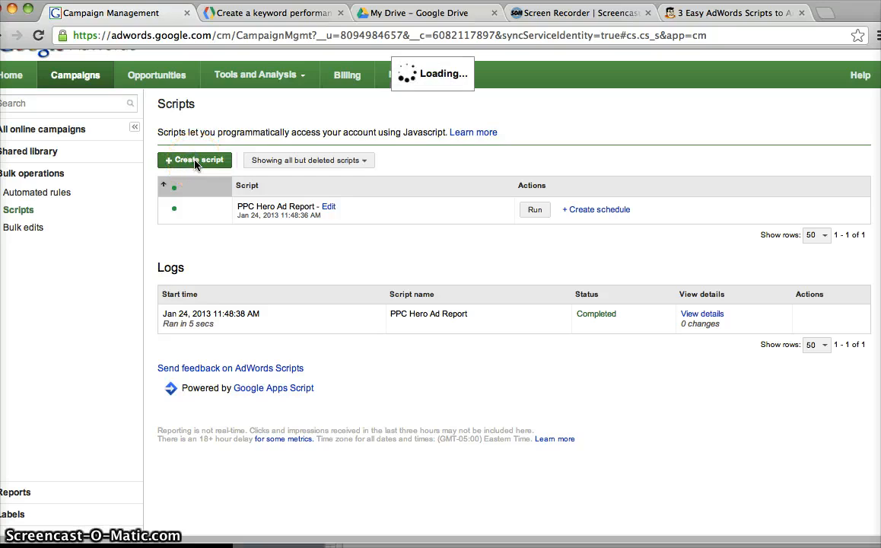
pyautogui.click(194, 160)
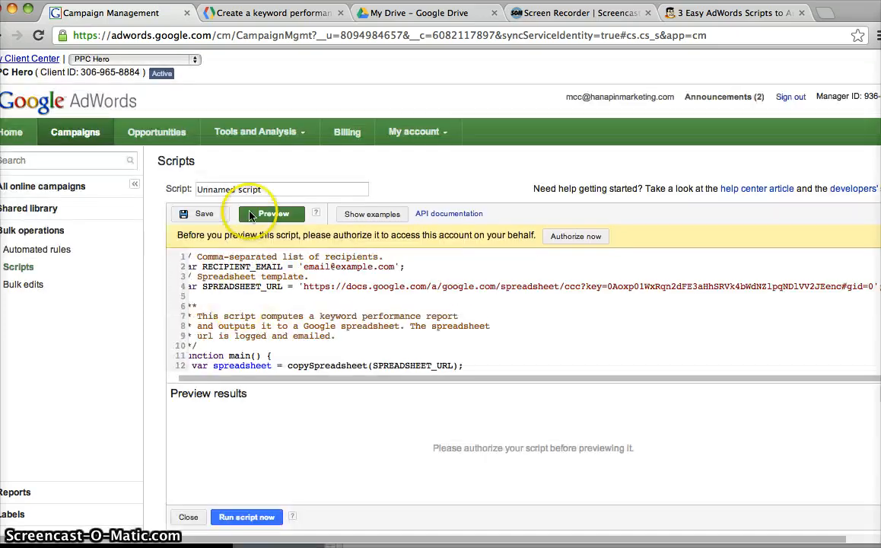
# Name the script 'Keyword Performance Report - PPC Hero'
pyautogui.scroll(-3)
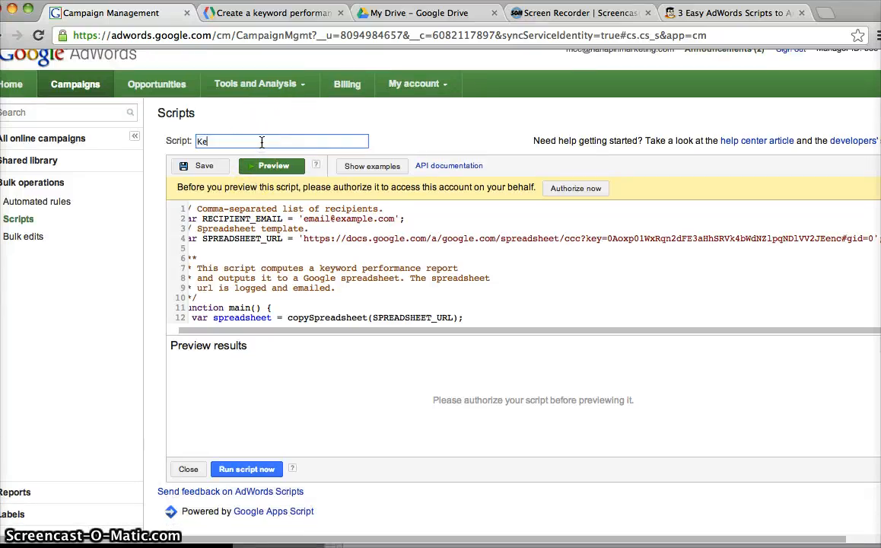
pyautogui.write('yWo')
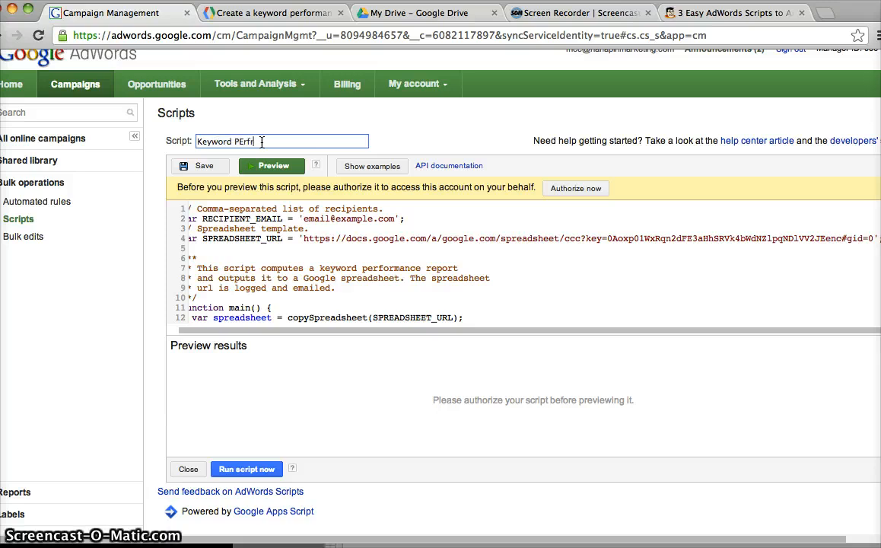
pyautogui.write('ormance R')
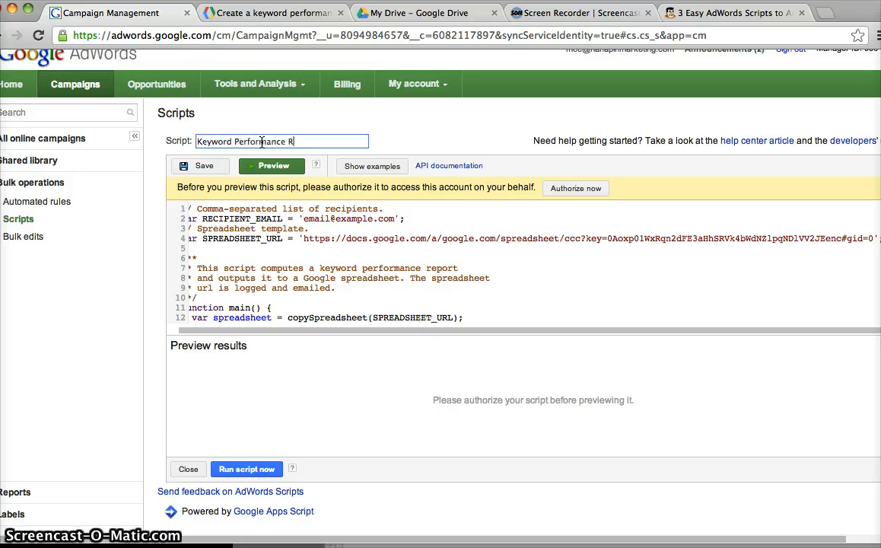
pyautogui.write('eport -')
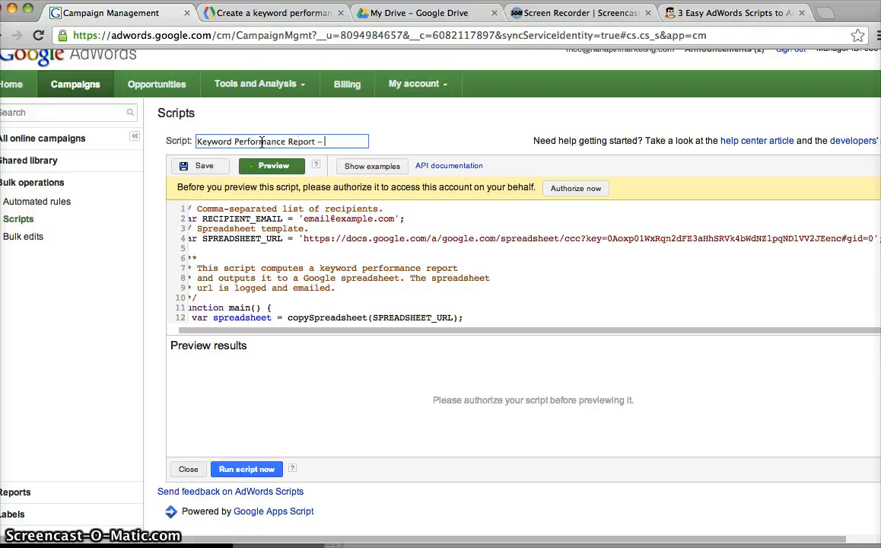
pyautogui.write('PPC Hero')
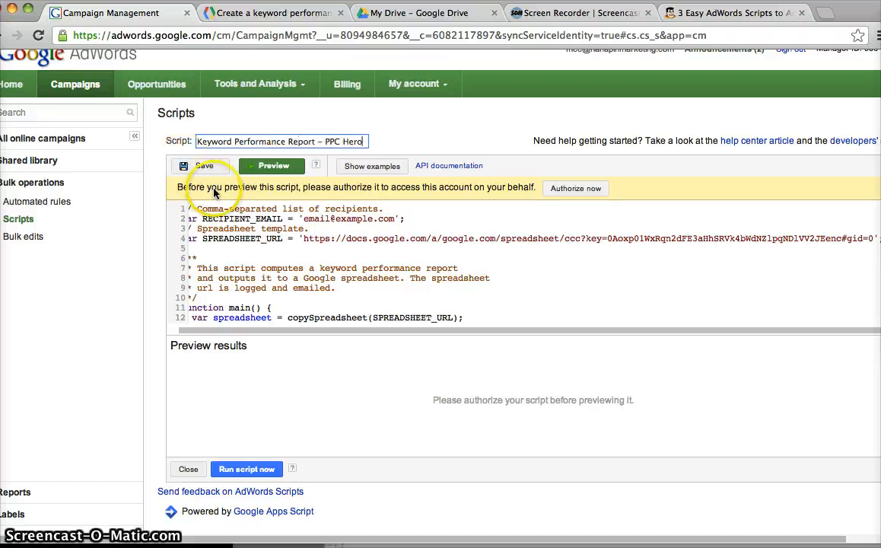
pyautogui.moveTo(575, 189)
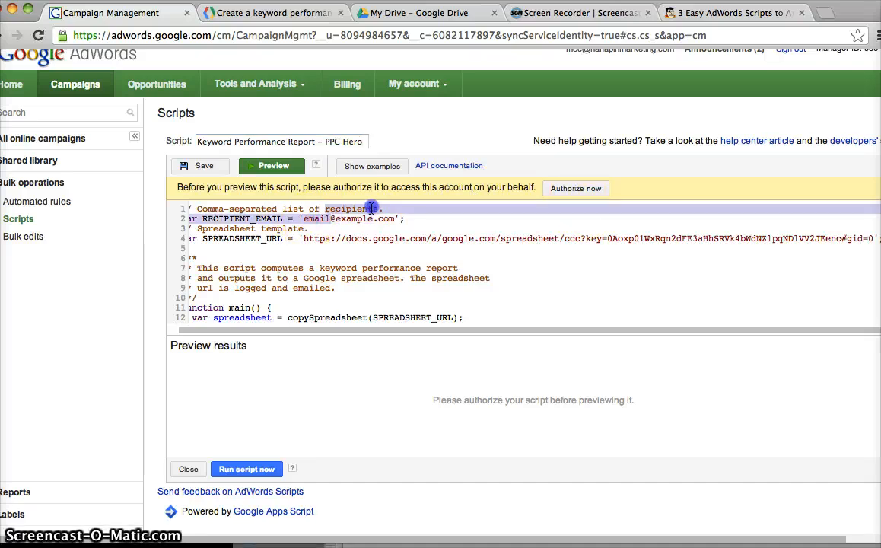
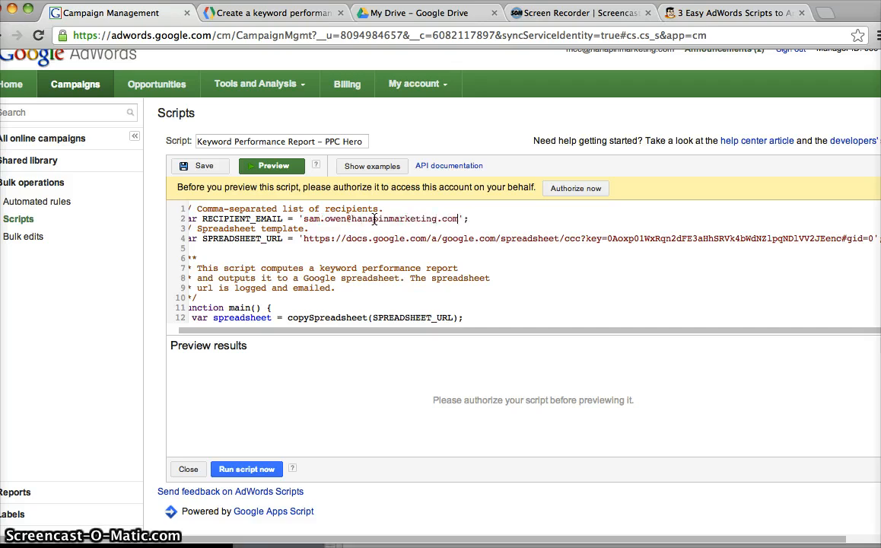
pyautogui.moveTo(575, 189)
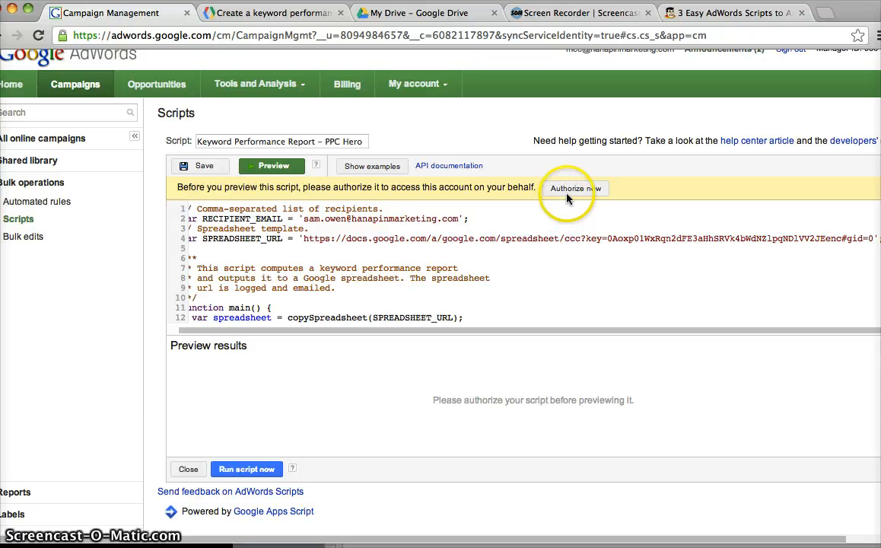
# Grant the script account access and preview it to get the report link in the log
pyautogui.click(576, 189)
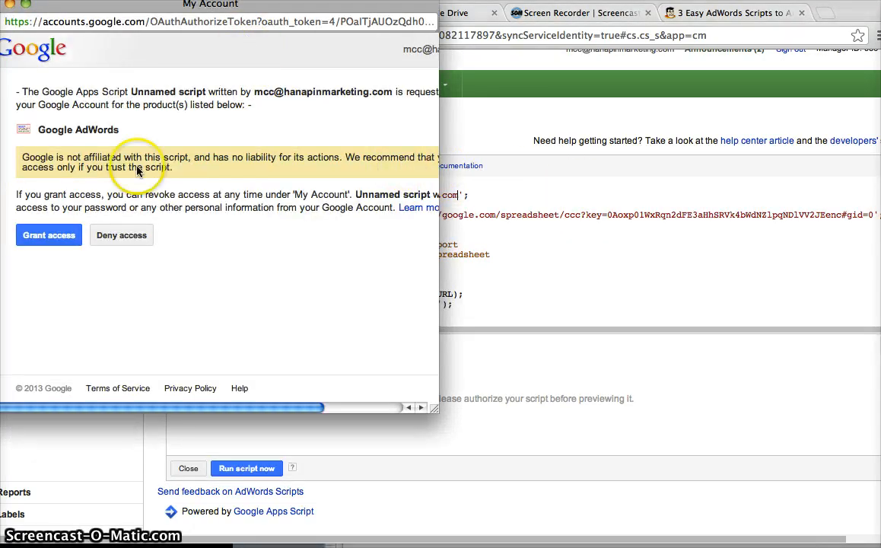
pyautogui.click(49, 234)
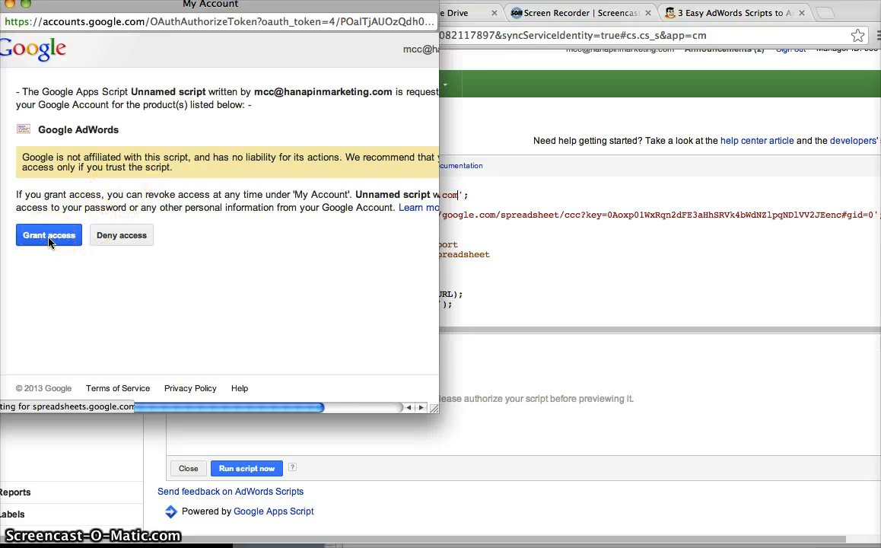
pyautogui.click(49, 234)
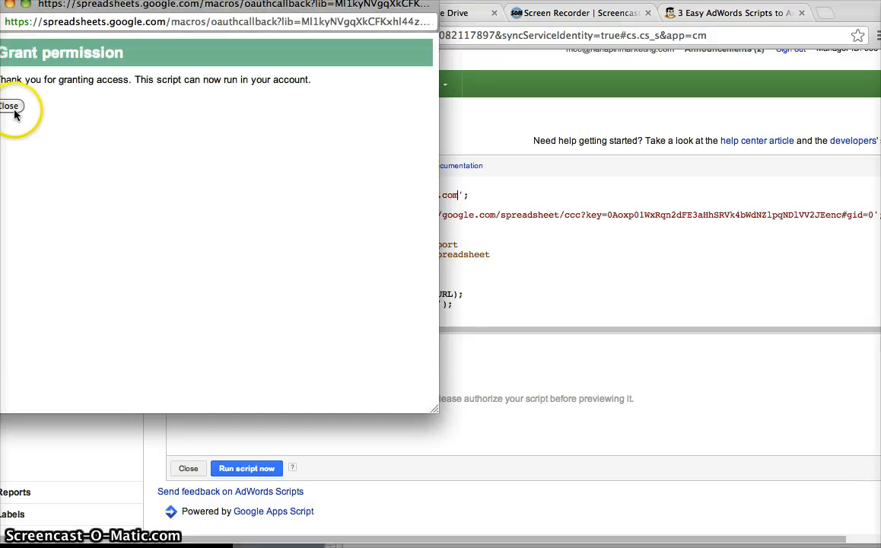
pyautogui.click(9, 107)
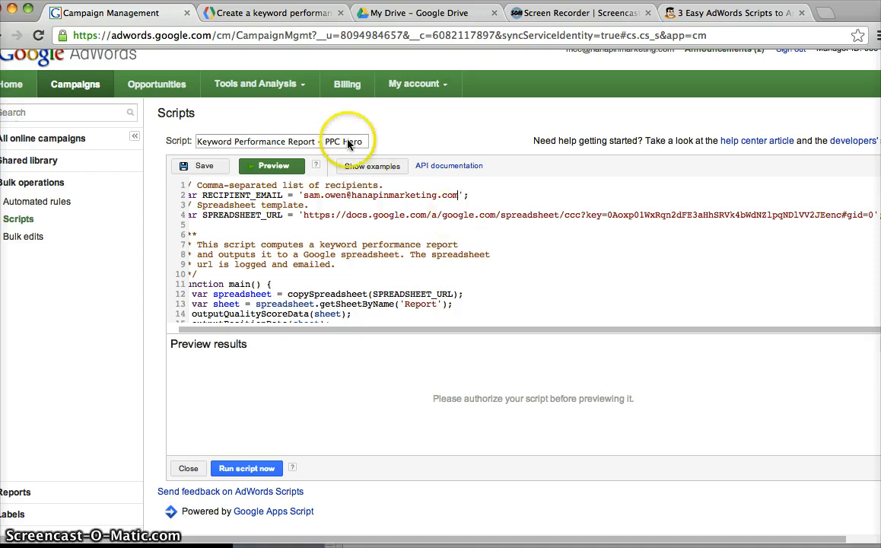
pyautogui.click(271, 165)
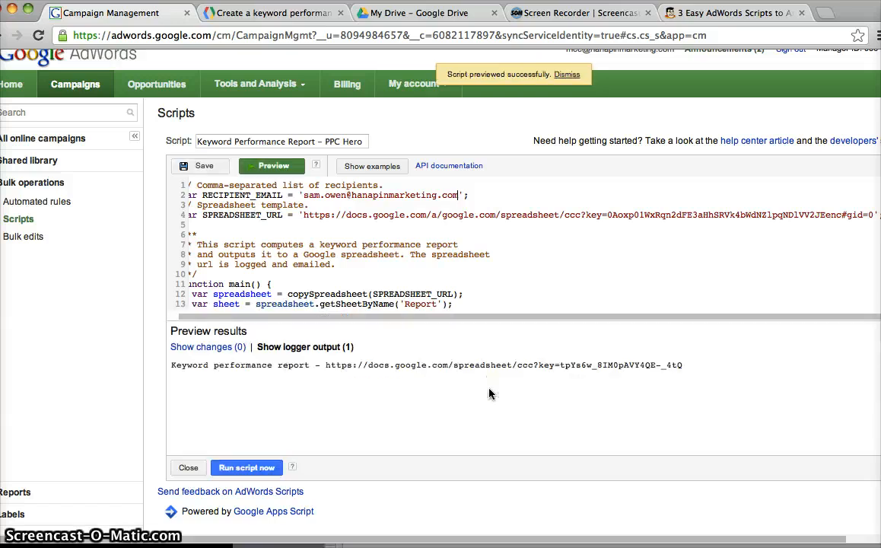
pyautogui.moveTo(270, 373)
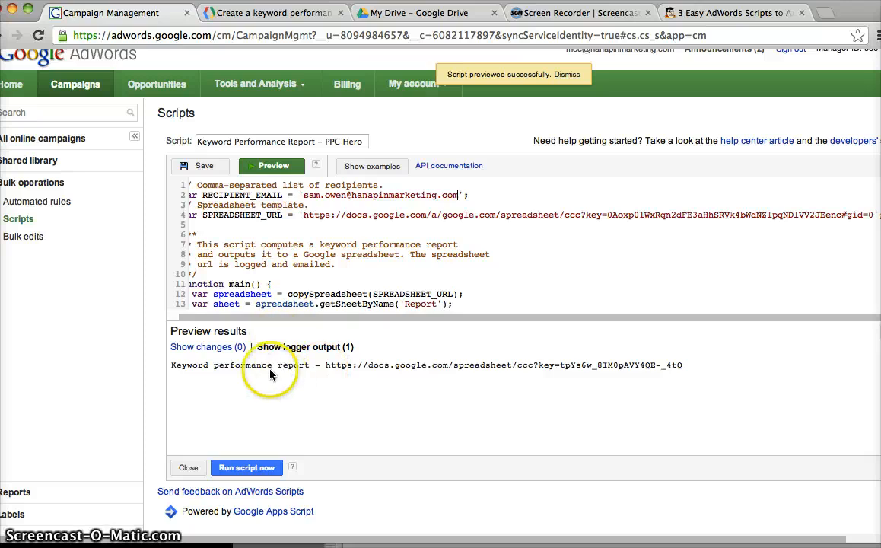
pyautogui.moveTo(590, 362)
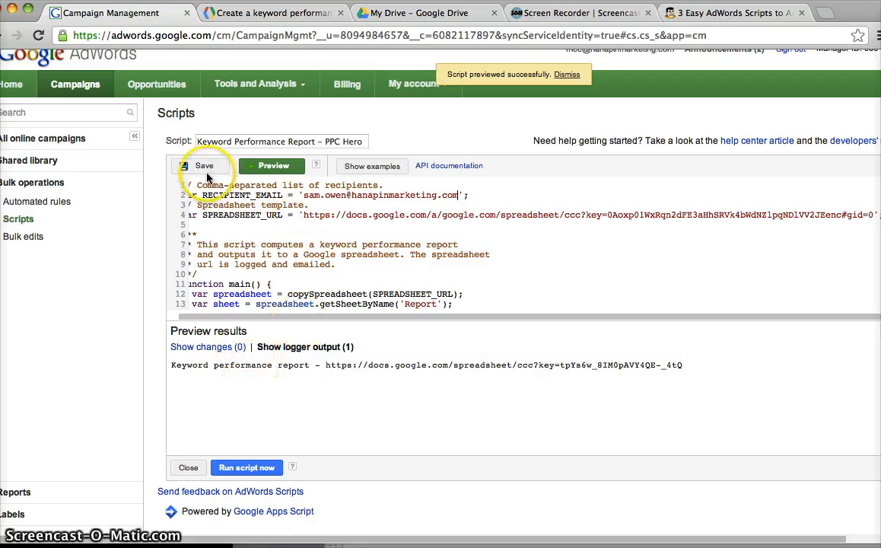
# Save the script and run it now, confirming the run
pyautogui.click(204, 165)
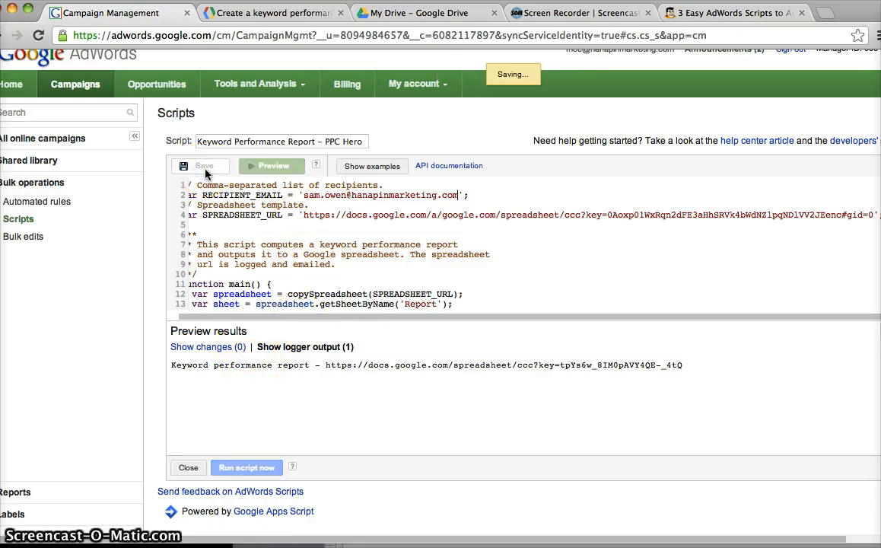
pyautogui.click(201, 166)
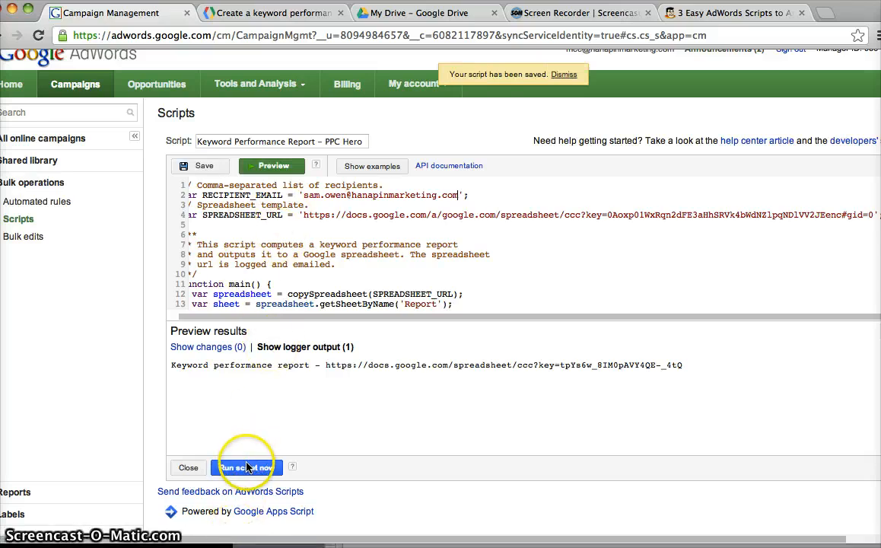
pyautogui.click(247, 467)
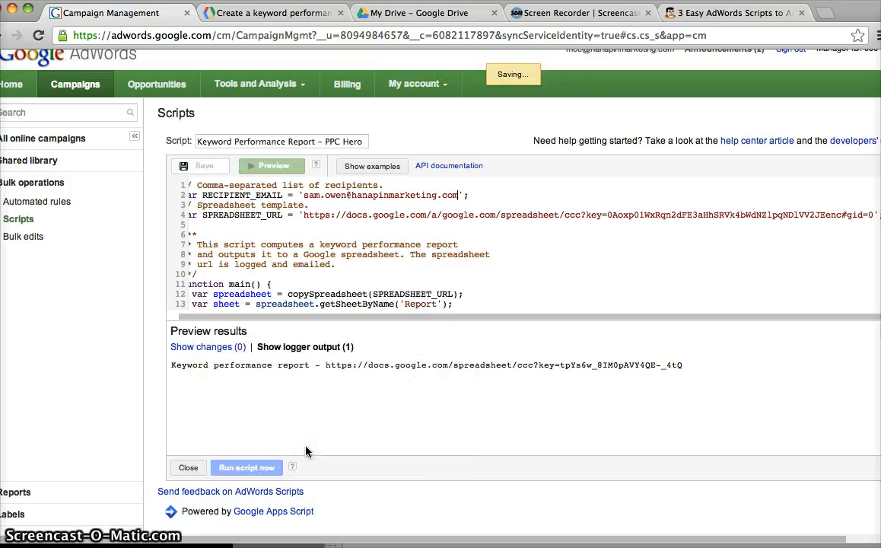
pyautogui.click(246, 467)
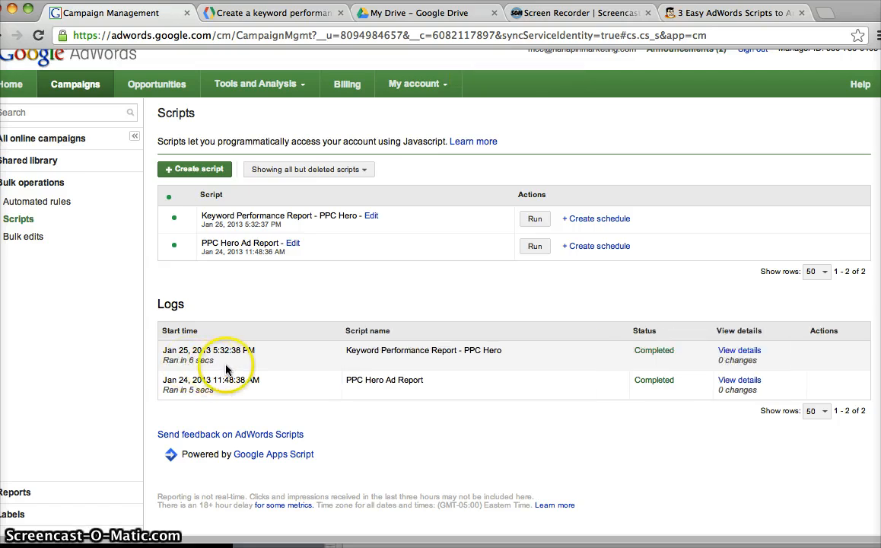
pyautogui.moveTo(394, 314)
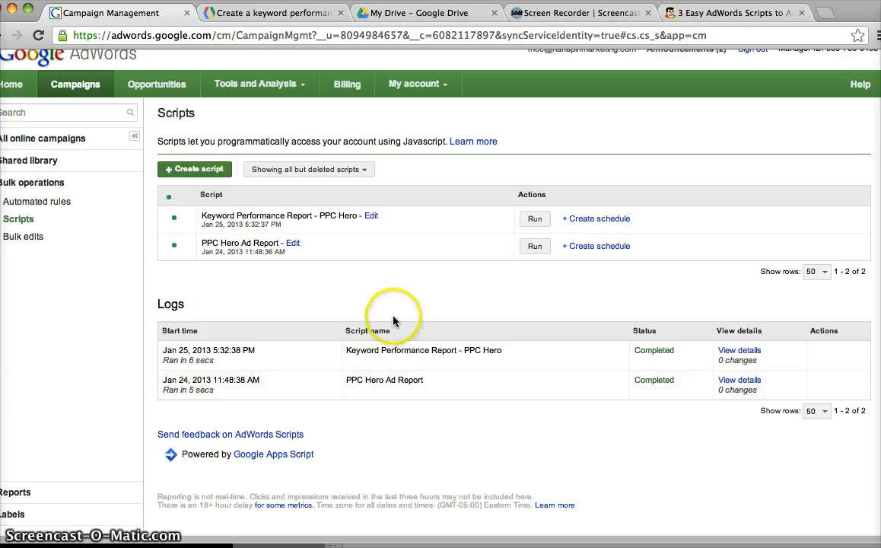
pyautogui.moveTo(410, 337)
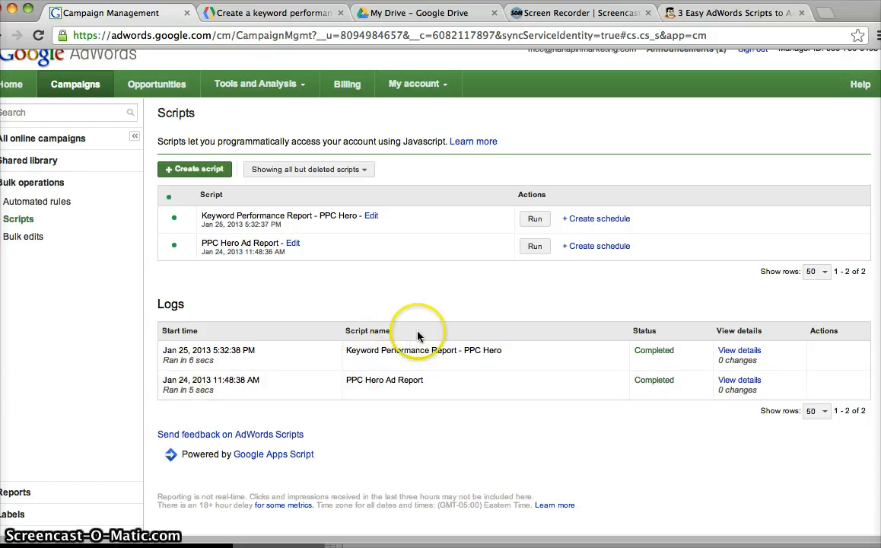
pyautogui.moveTo(551, 85)
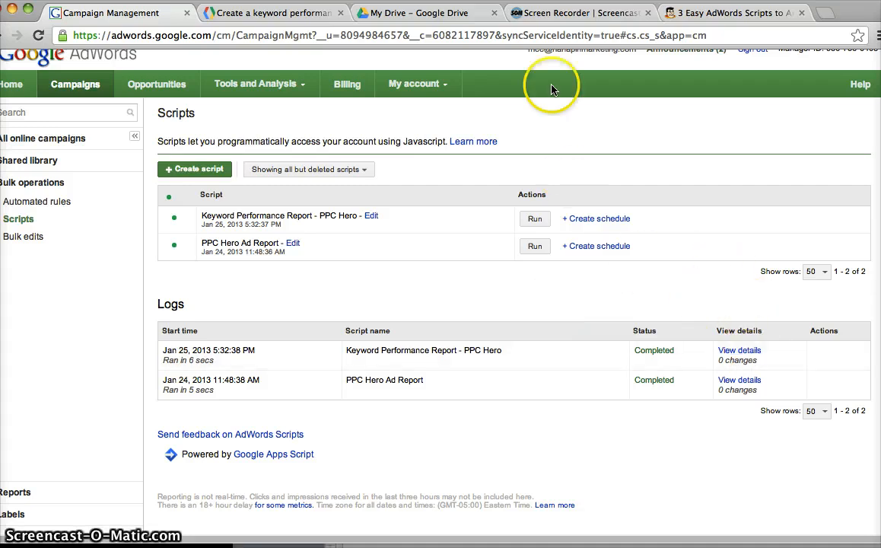
# Open the newest Keyword Performance Report from Drive and review its quality-score and average-position tables
pyautogui.click(423, 12)
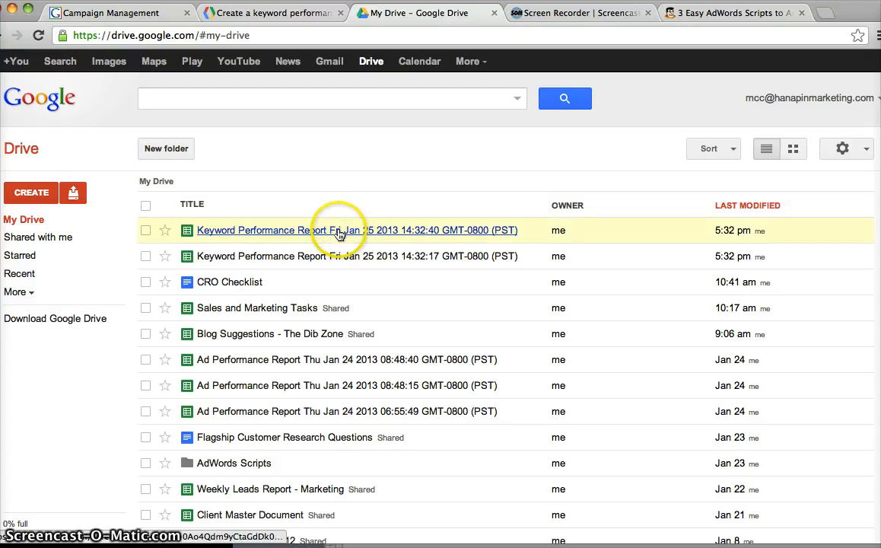
pyautogui.click(356, 230)
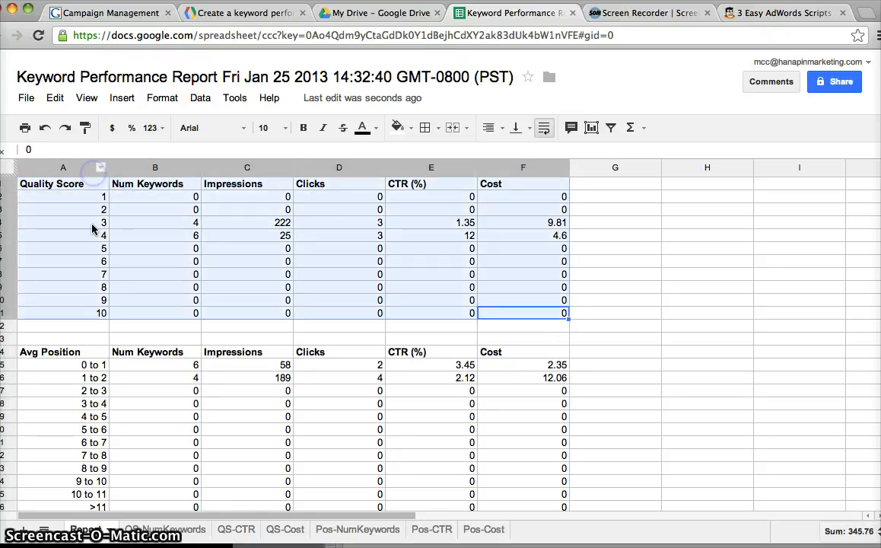
pyautogui.moveTo(303, 265)
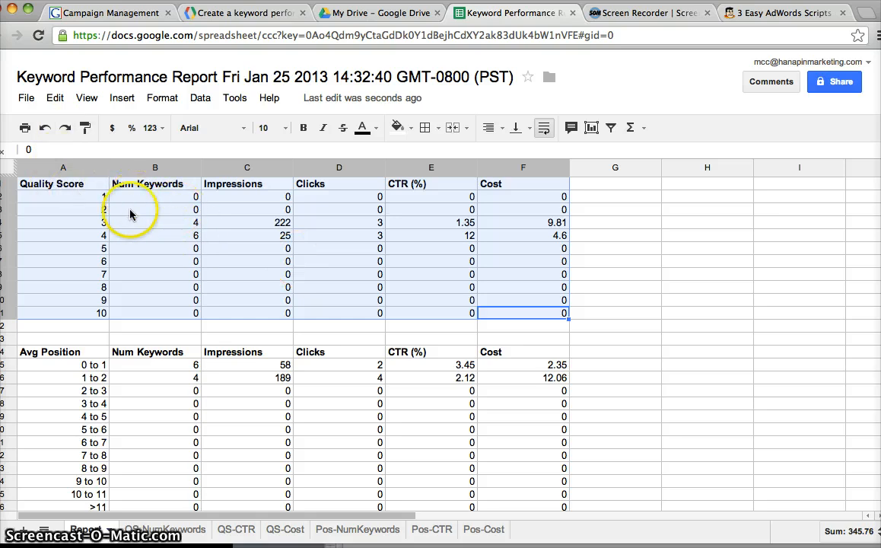
pyautogui.click(64, 196)
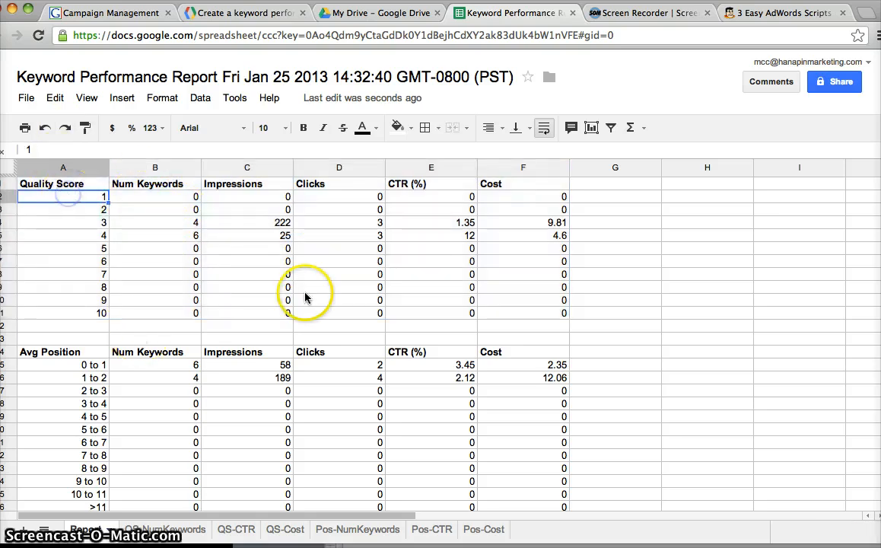
pyautogui.moveTo(402, 280)
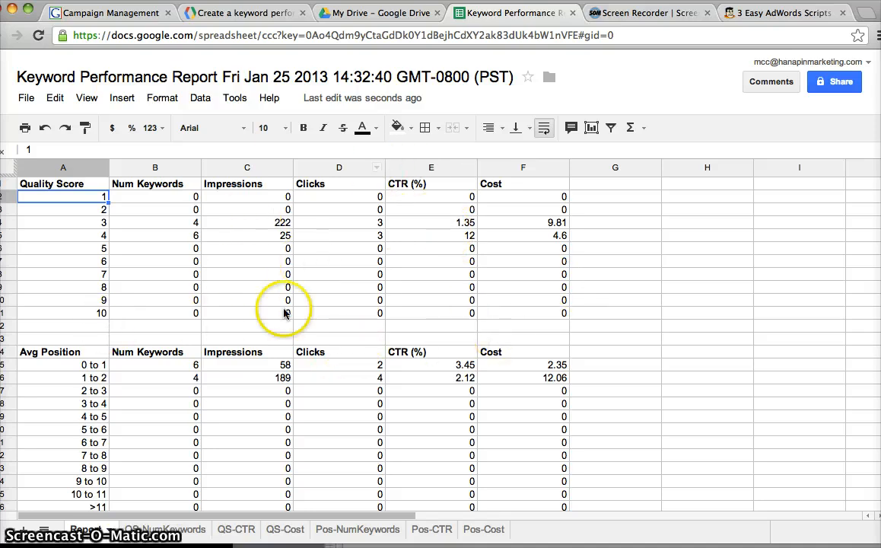
pyautogui.moveTo(287, 196)
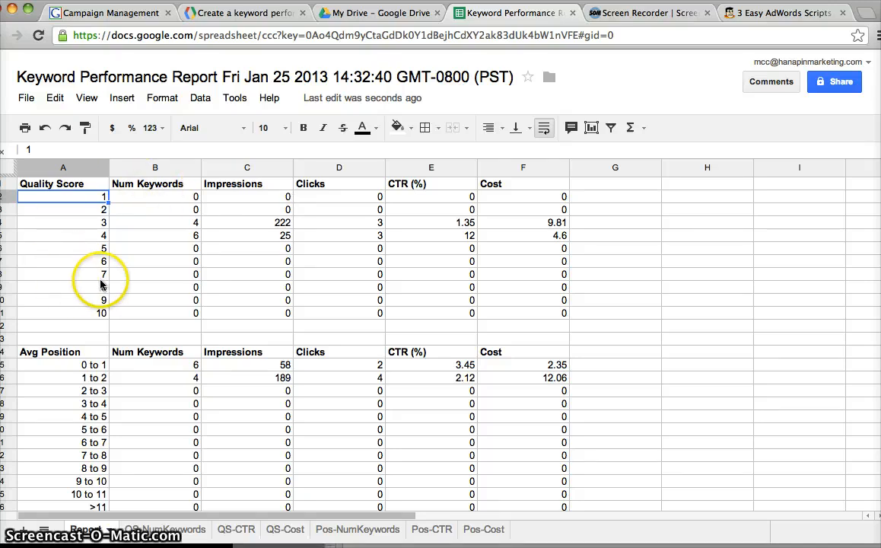
pyautogui.moveTo(301, 348)
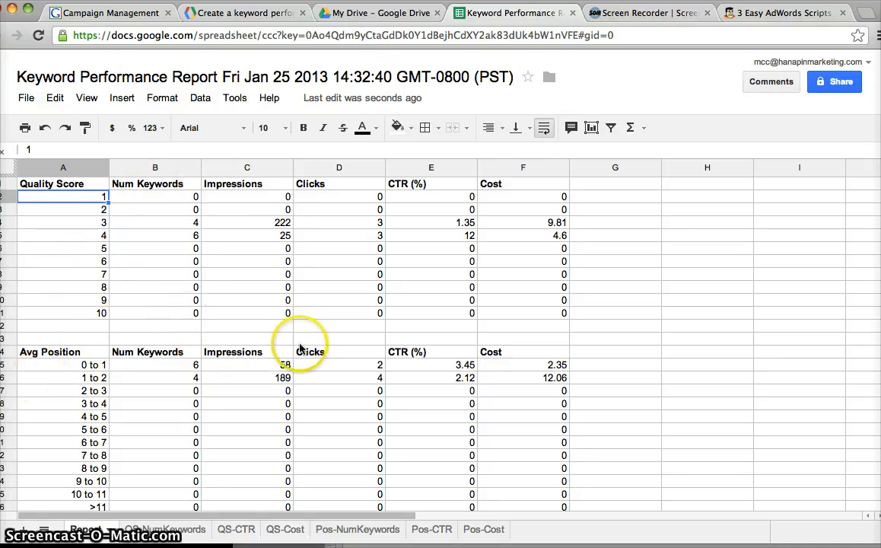
pyautogui.moveTo(639, 185)
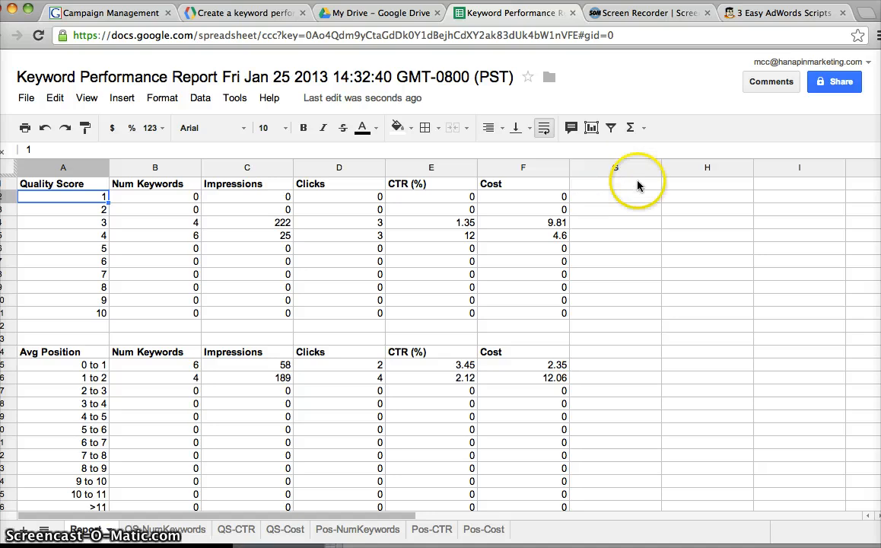
pyautogui.moveTo(688, 183)
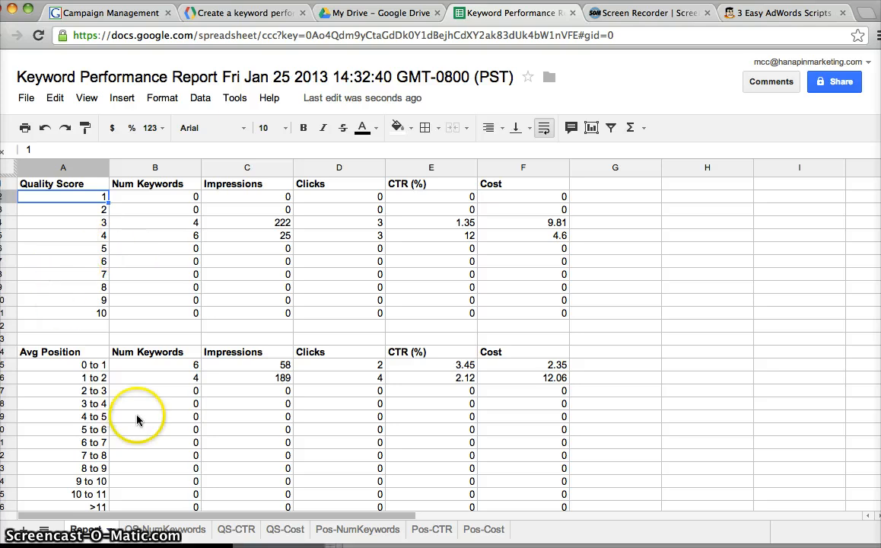
pyautogui.scroll(-3)
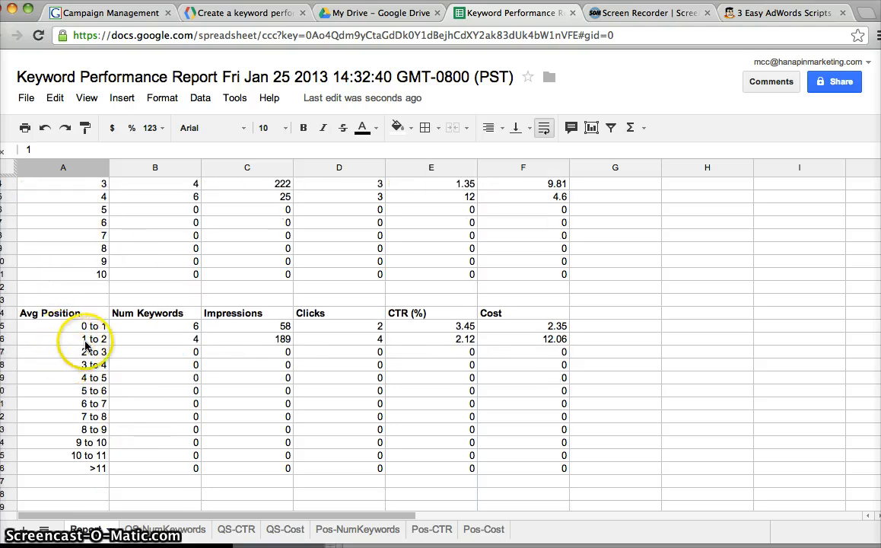
pyautogui.moveTo(608, 310)
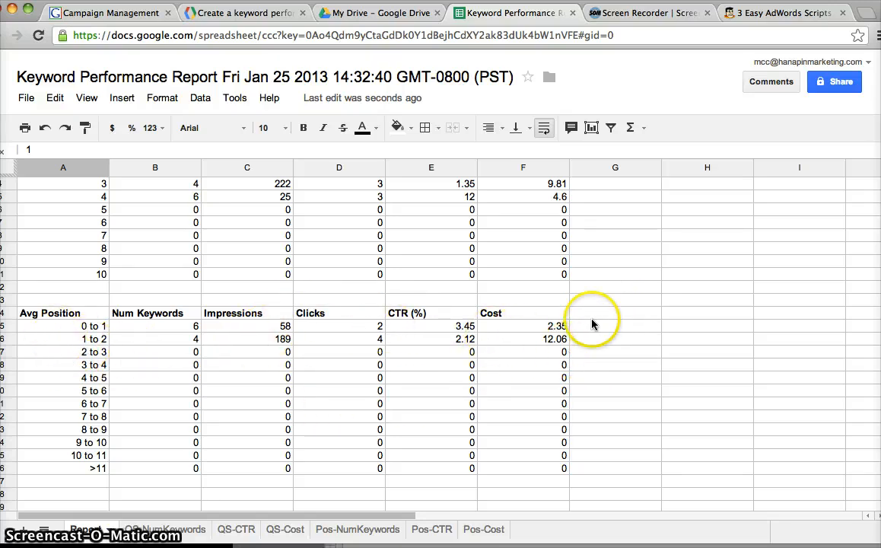
pyautogui.moveTo(692, 313)
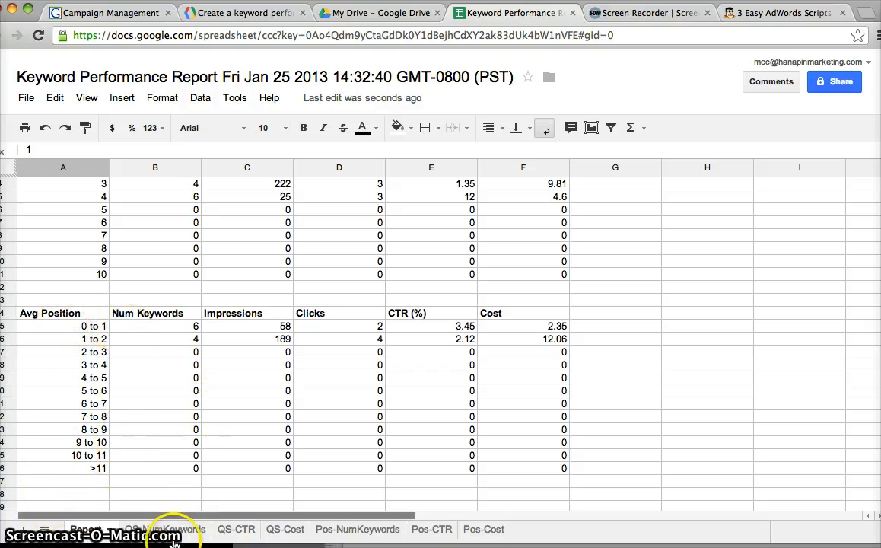
pyautogui.click(160, 529)
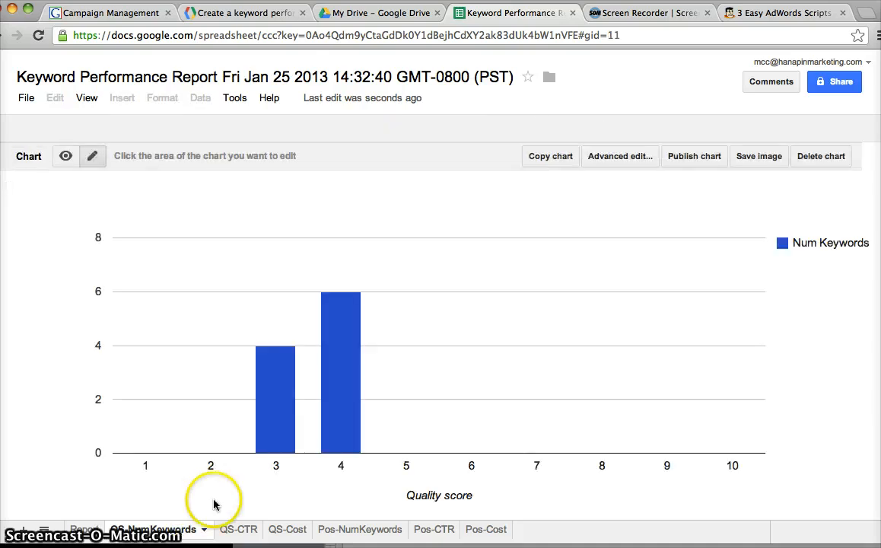
pyautogui.moveTo(334, 442)
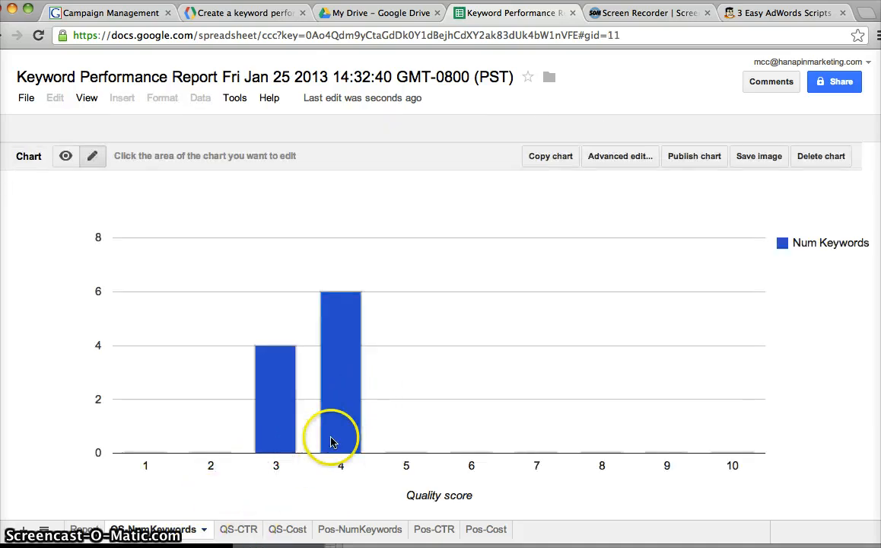
pyautogui.moveTo(319, 378)
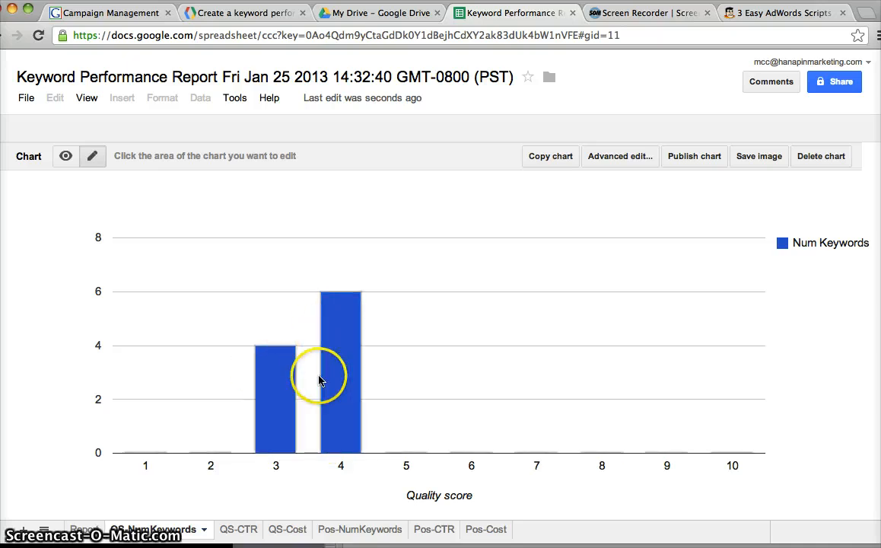
pyautogui.moveTo(249, 529)
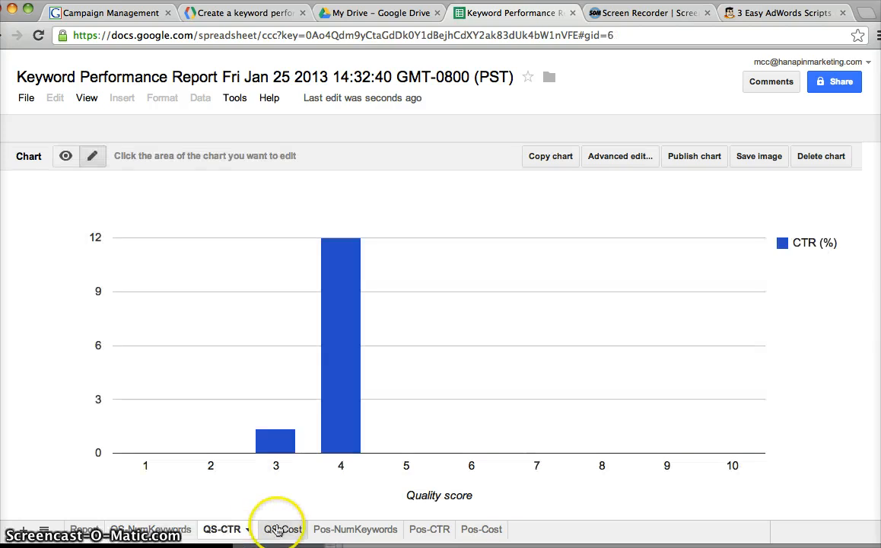
pyautogui.click(356, 530)
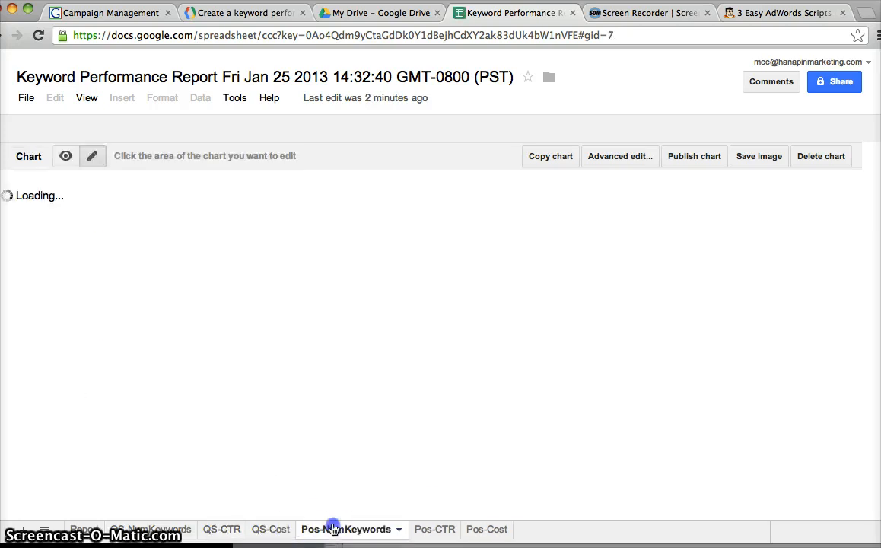
pyautogui.click(435, 530)
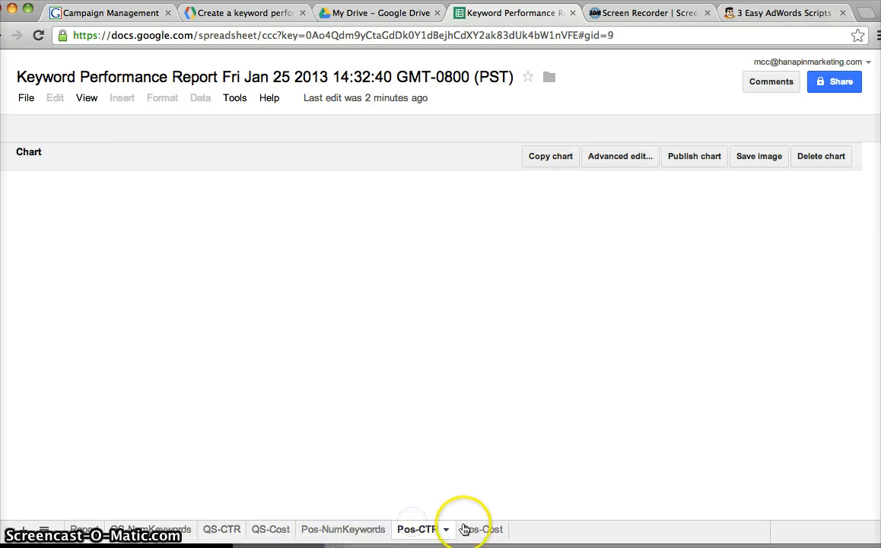
pyautogui.click(471, 529)
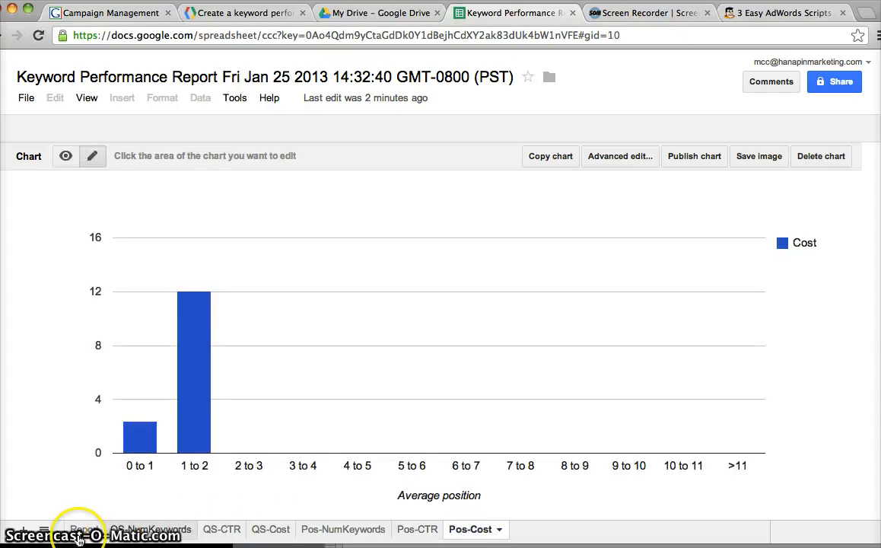
pyautogui.click(85, 529)
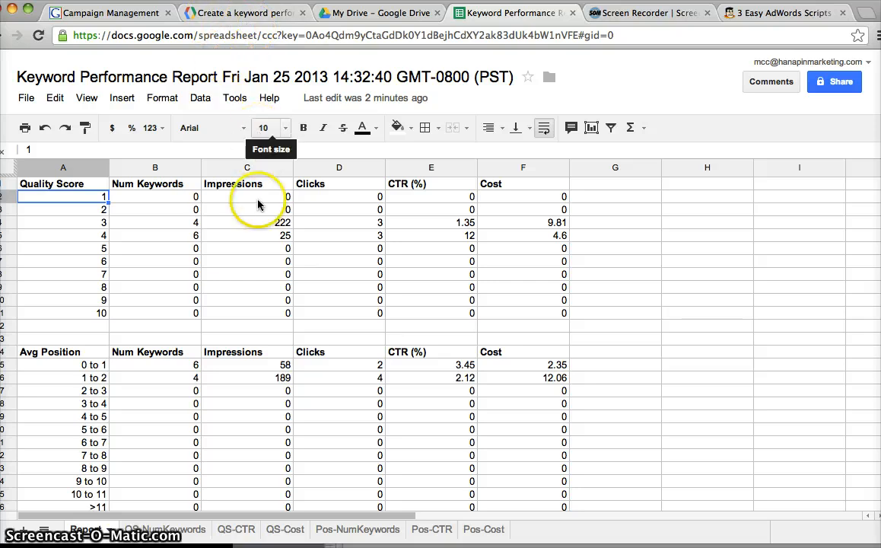
pyautogui.moveTo(263, 211)
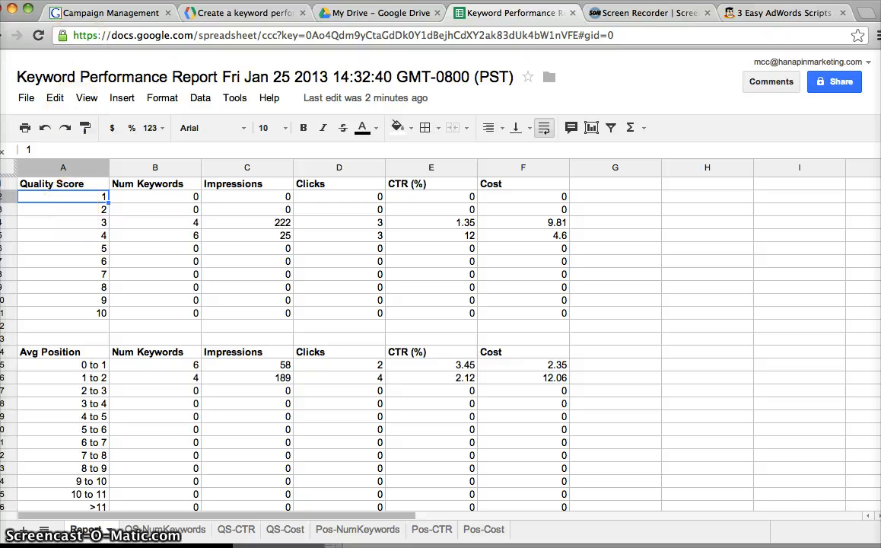
# Return to the scripts list and bring up the Keyword Performance Report - PPC Hero code, scrolling through it
pyautogui.click(106, 12)
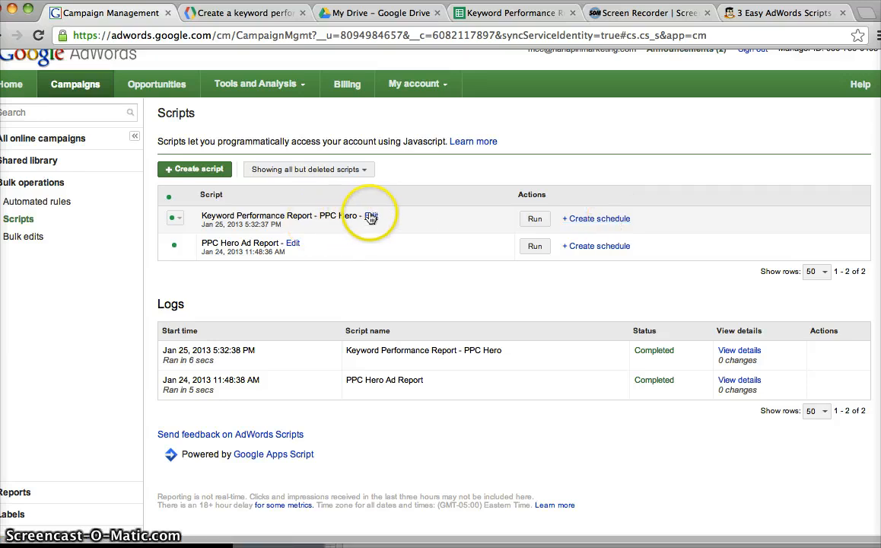
pyautogui.click(372, 216)
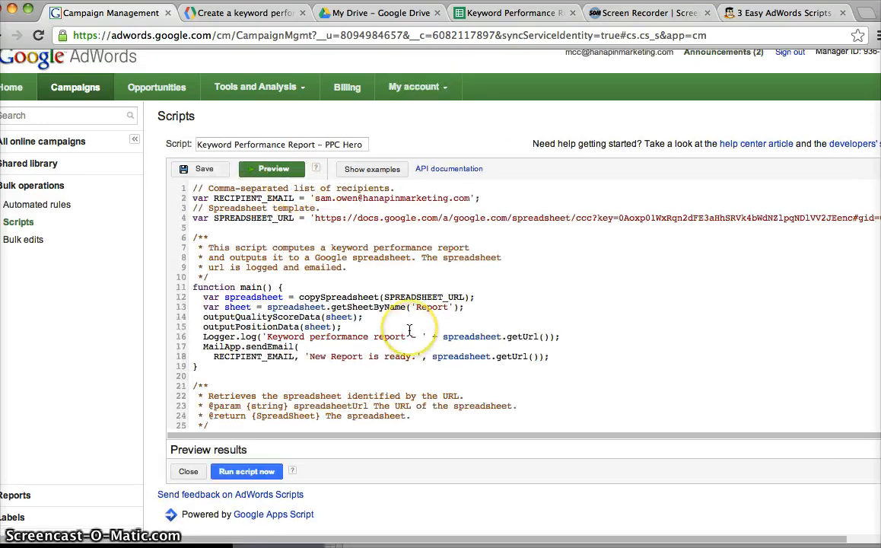
pyautogui.scroll(-3)
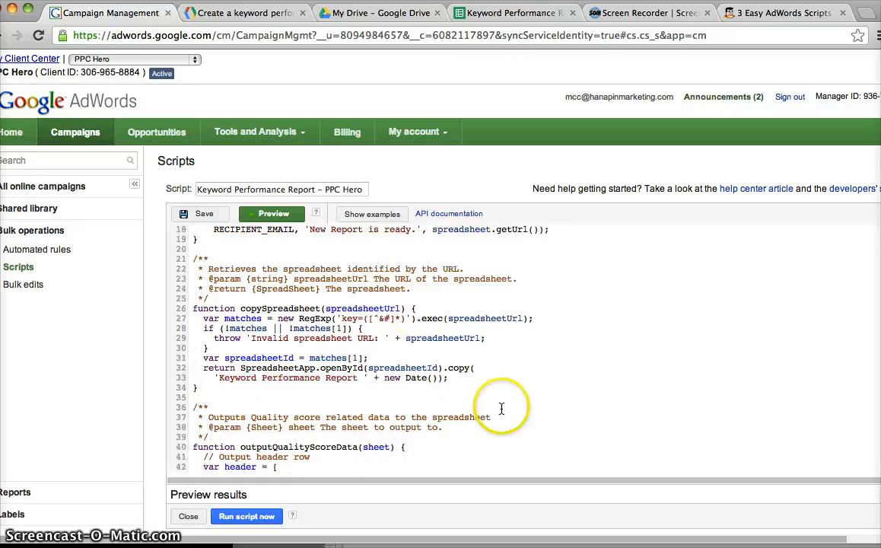
pyautogui.scroll(-3)
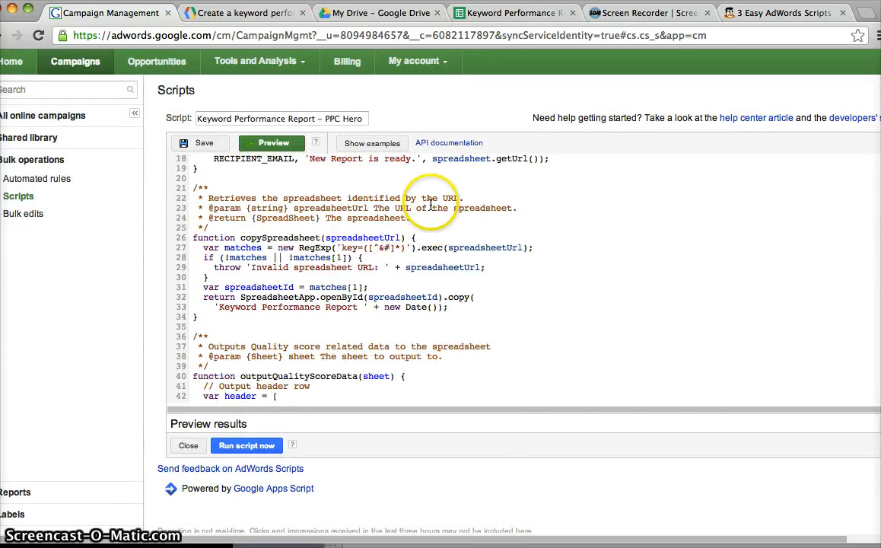
pyautogui.write('violent')
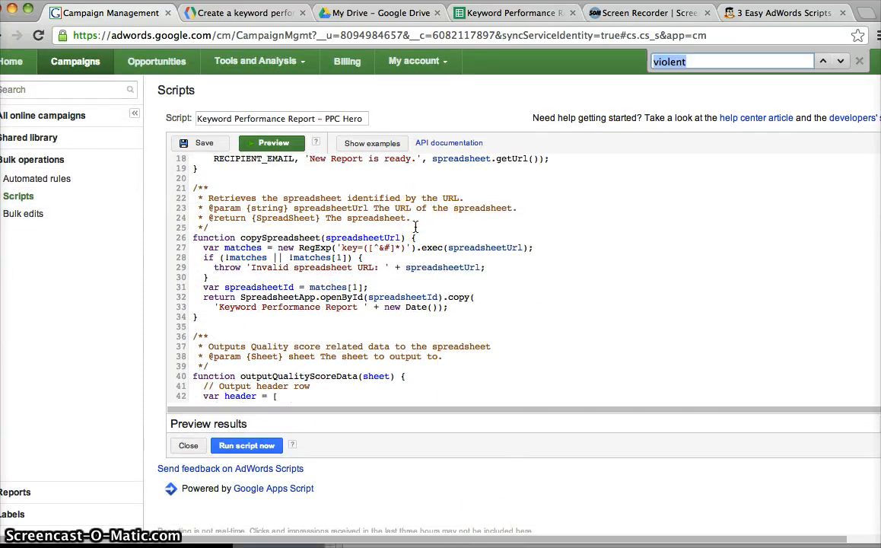
# Set the forDateRange call to 'LAST_30_DAYS' and review the keyword impressions, clicks and cost loop
pyautogui.write('Last')
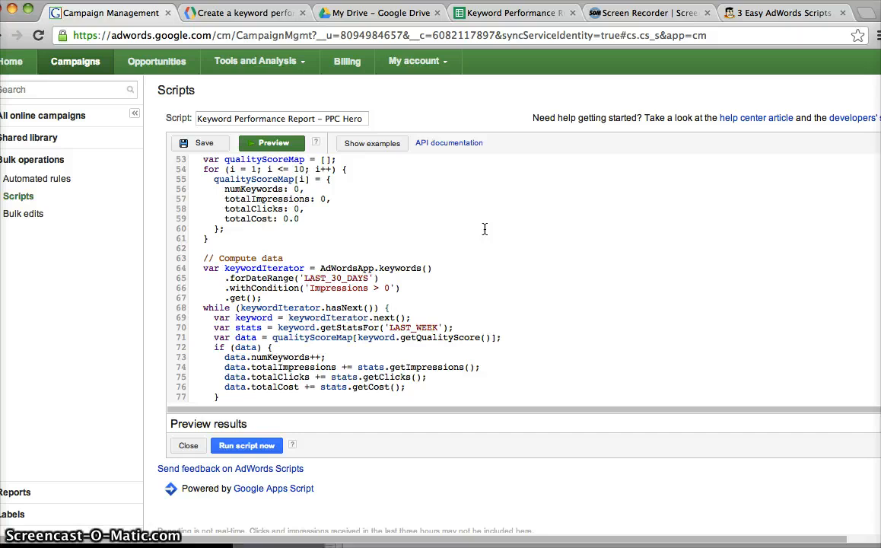
pyautogui.scroll(-3)
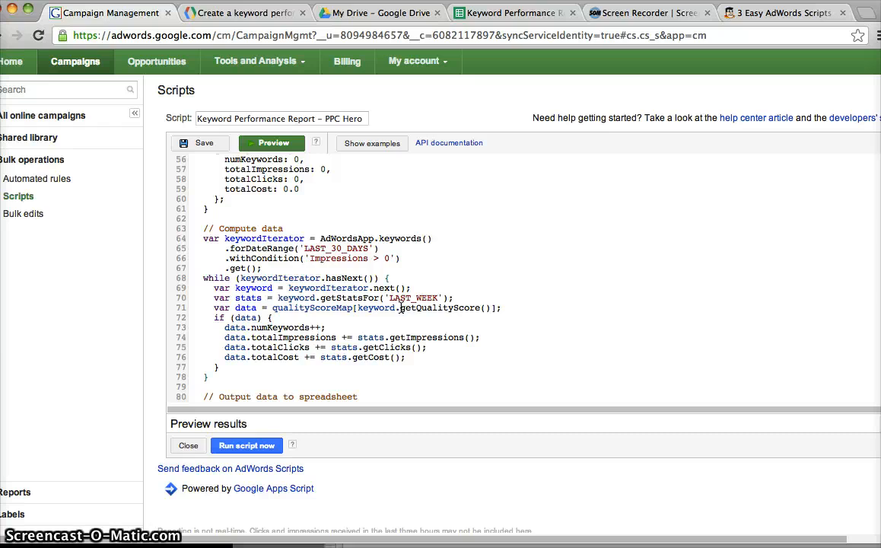
pyautogui.moveTo(396, 228)
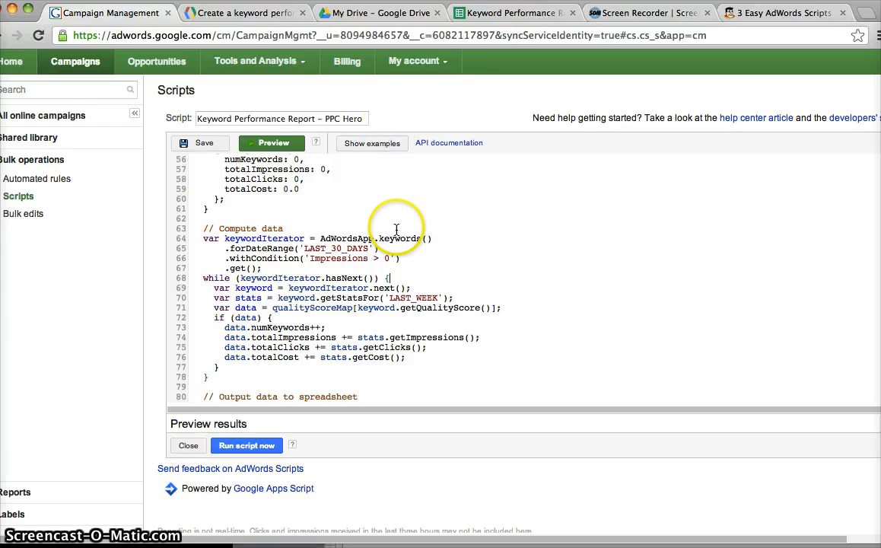
pyautogui.scroll(-3)
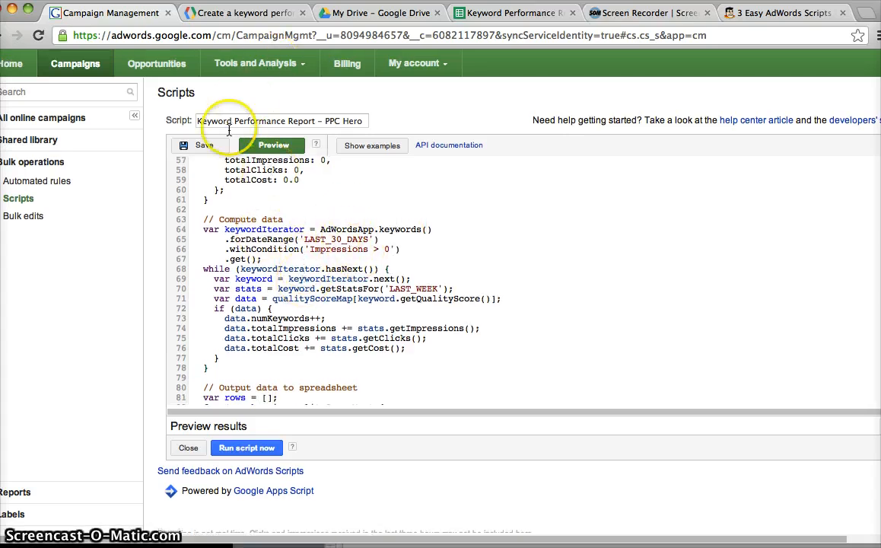
pyautogui.moveTo(327, 426)
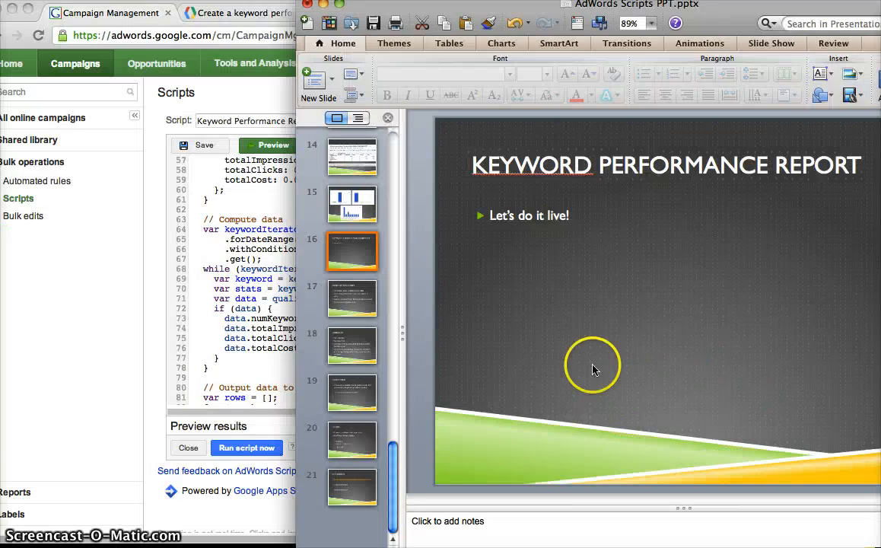
pyautogui.moveTo(623, 319)
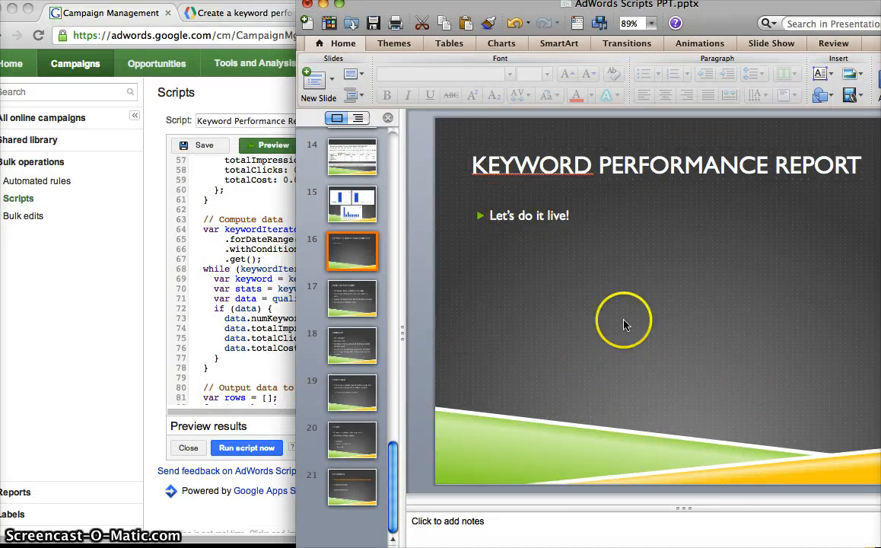
pyautogui.moveTo(616, 326)
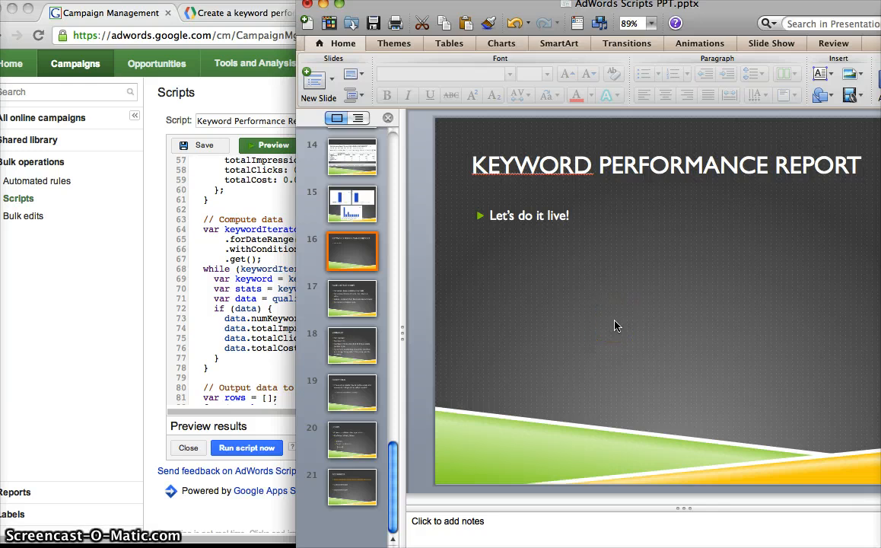